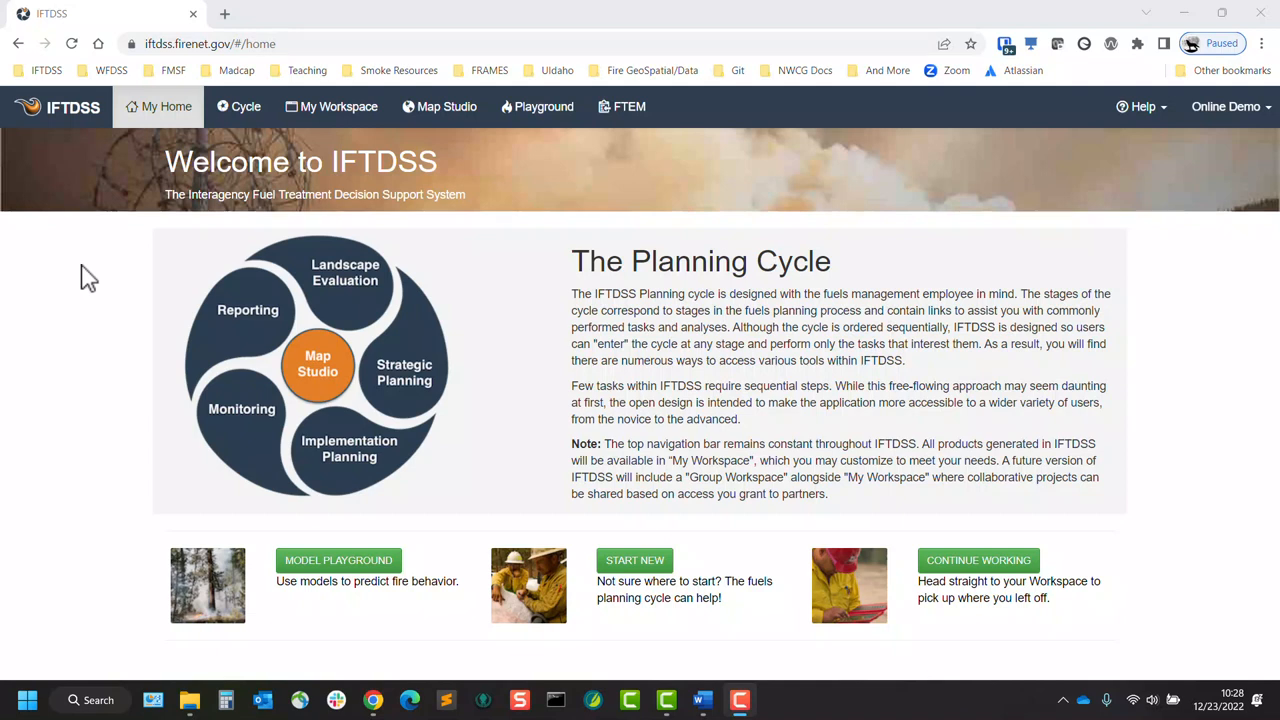
- Open the Planning Cycle at its Landscape Evaluation stage
left_click(238, 106)
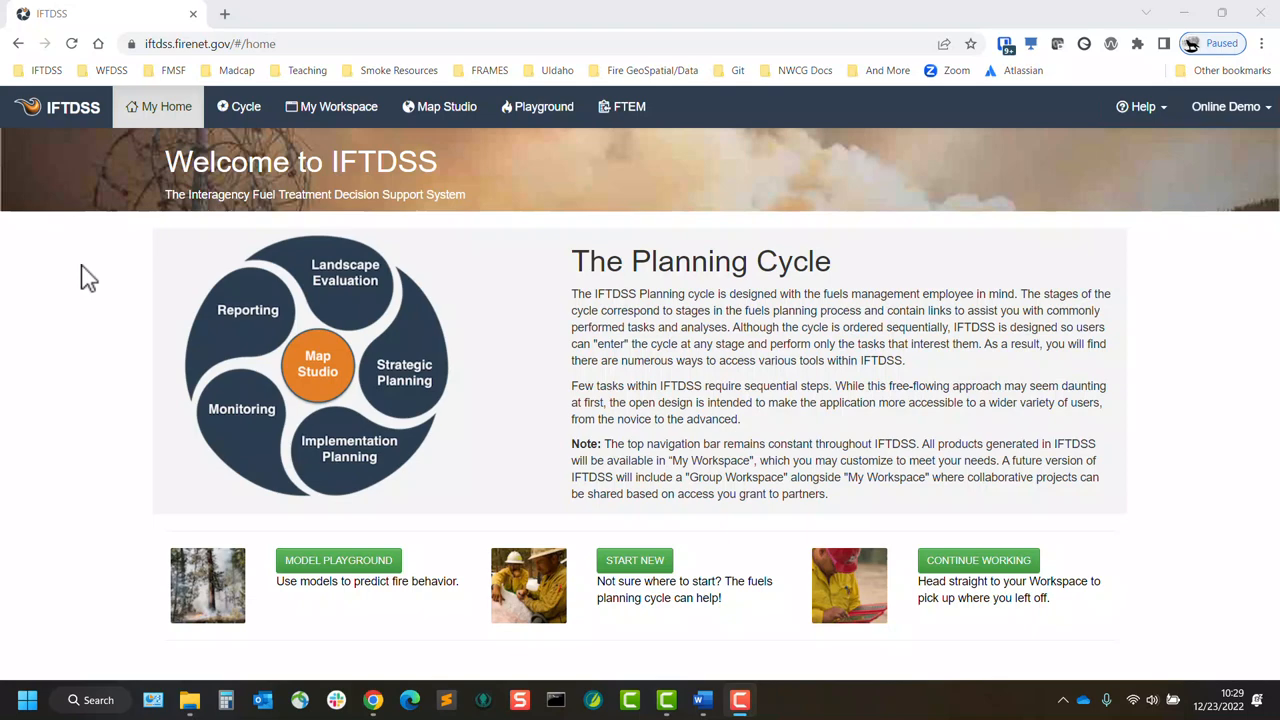
left_click(246, 107)
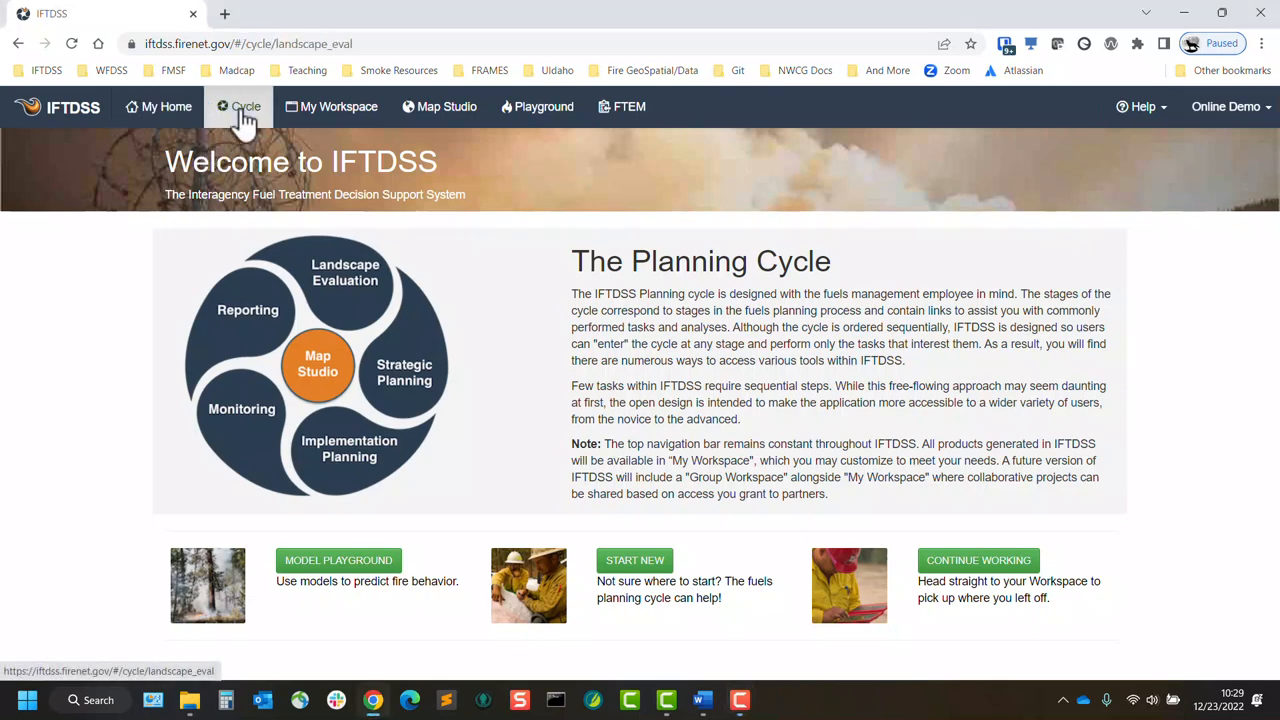
left_click(246, 106)
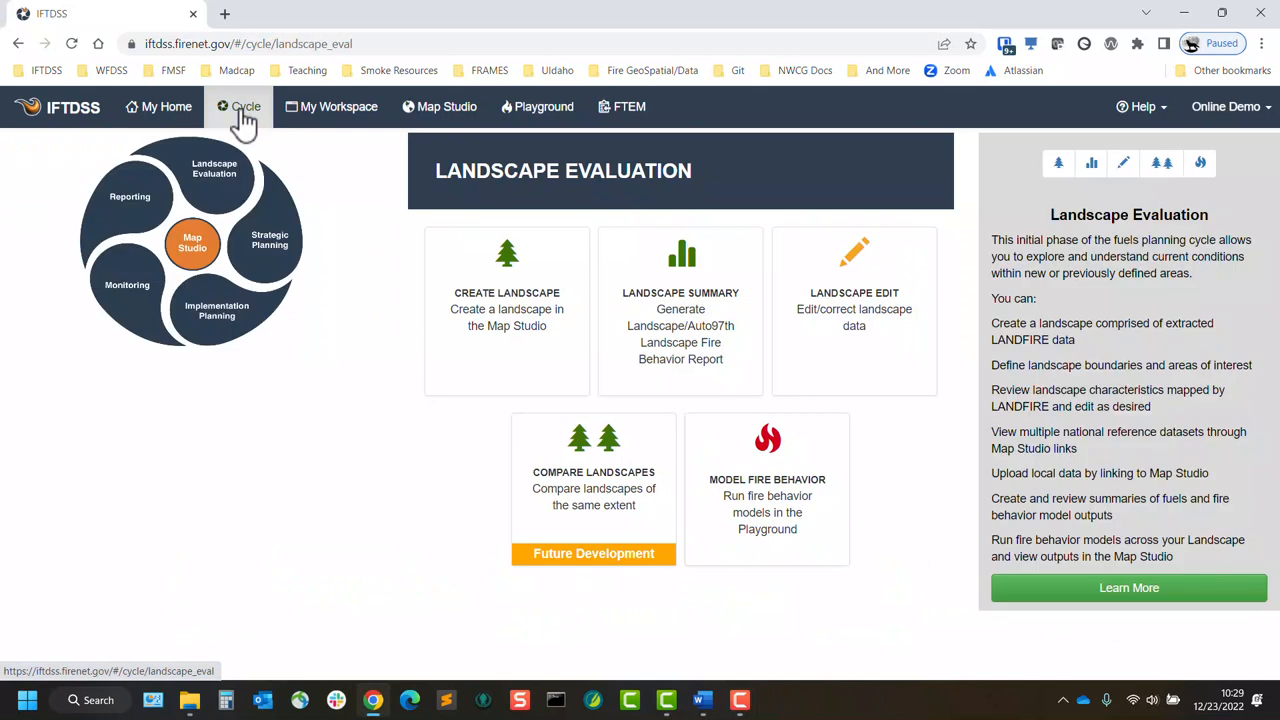
mouse_move(350, 190)
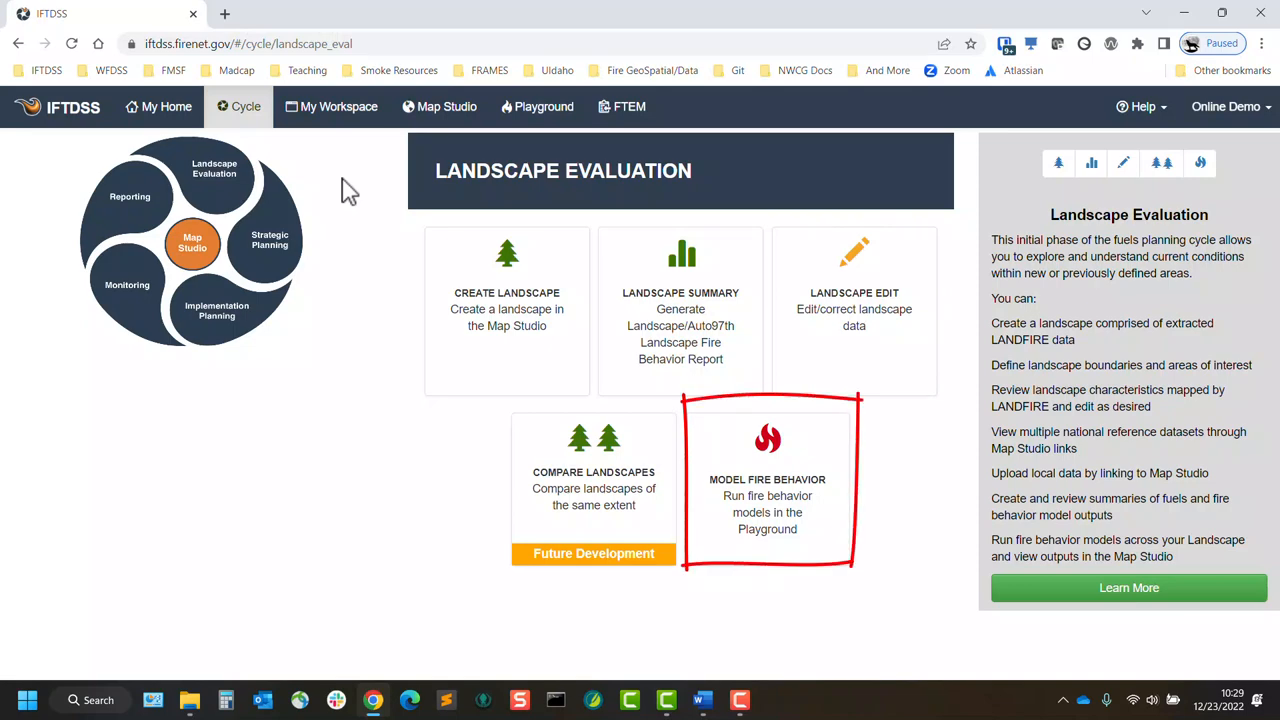
- Switch to Strategic Planning, scroll through its comparison and risk tools, then go to My Workspace
left_click(266, 240)
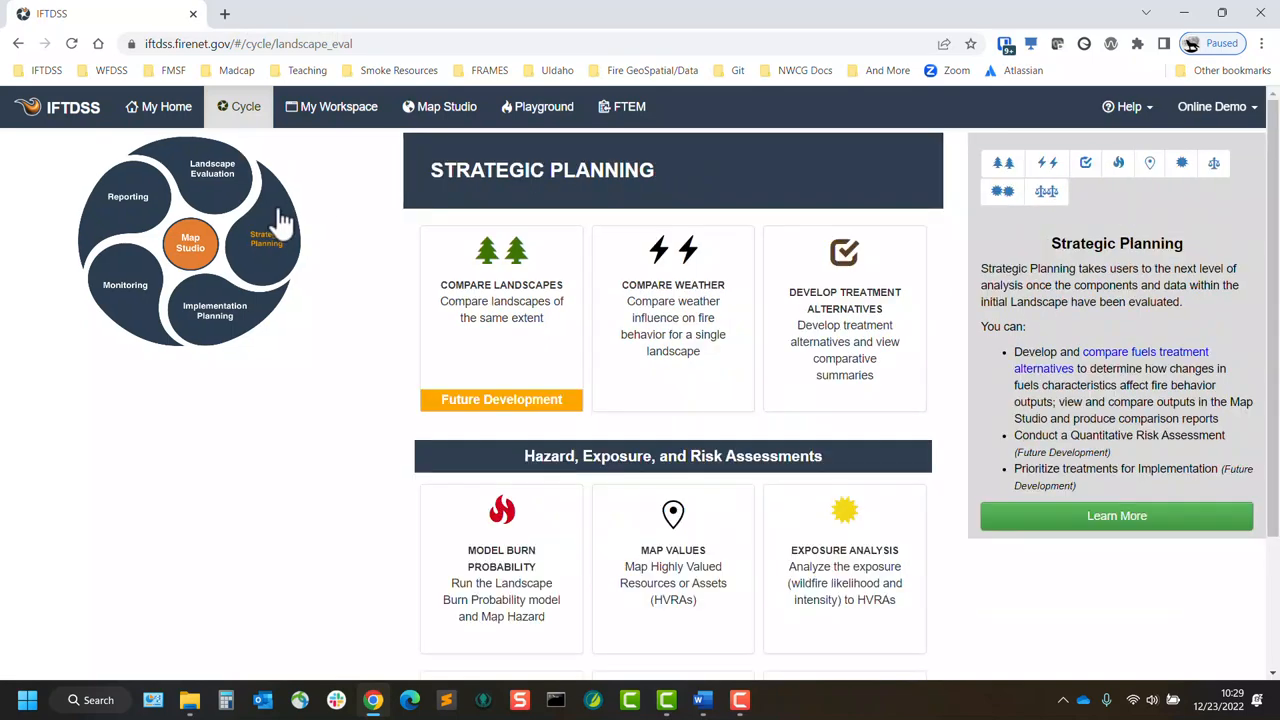
mouse_move(335, 218)
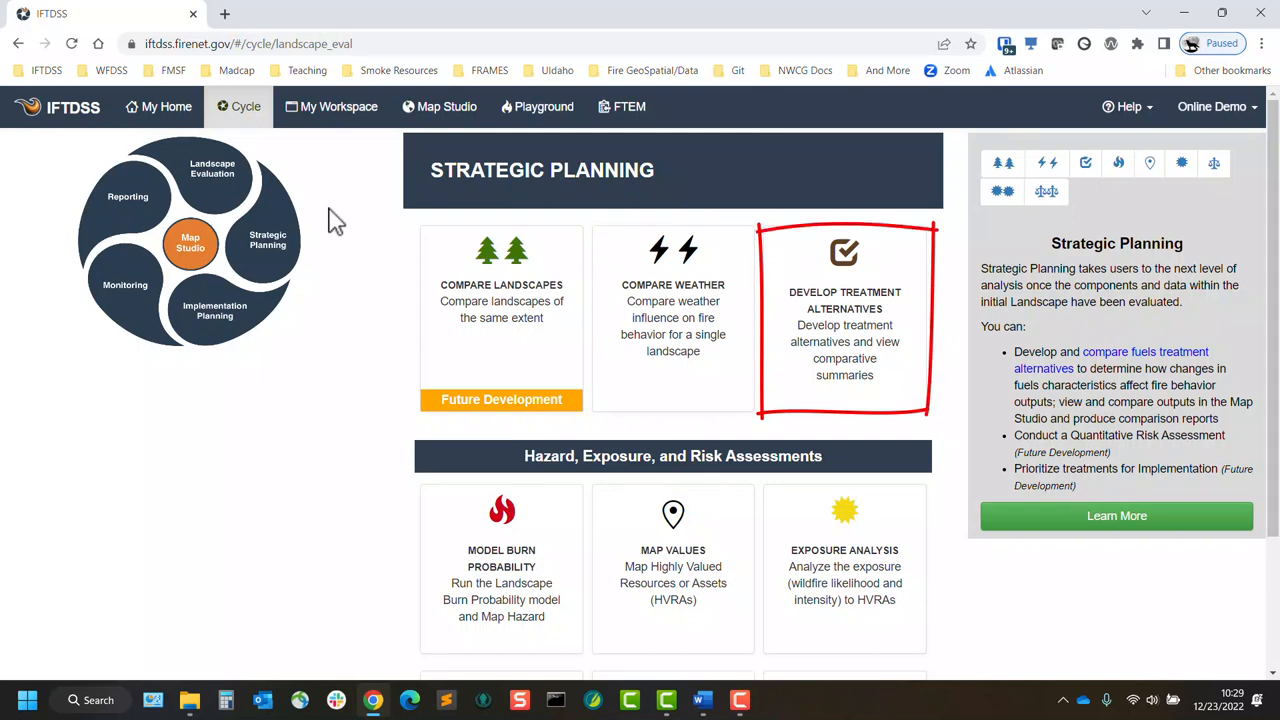
scroll("down", 3)
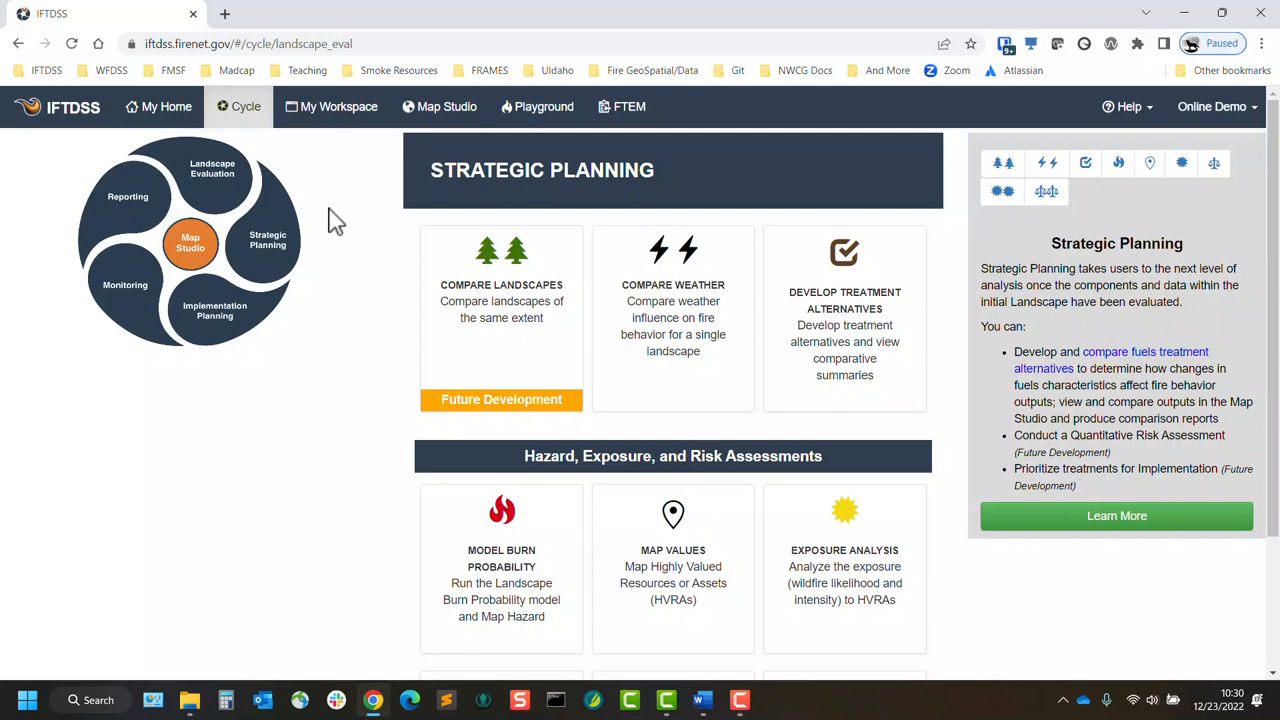
left_click(339, 106)
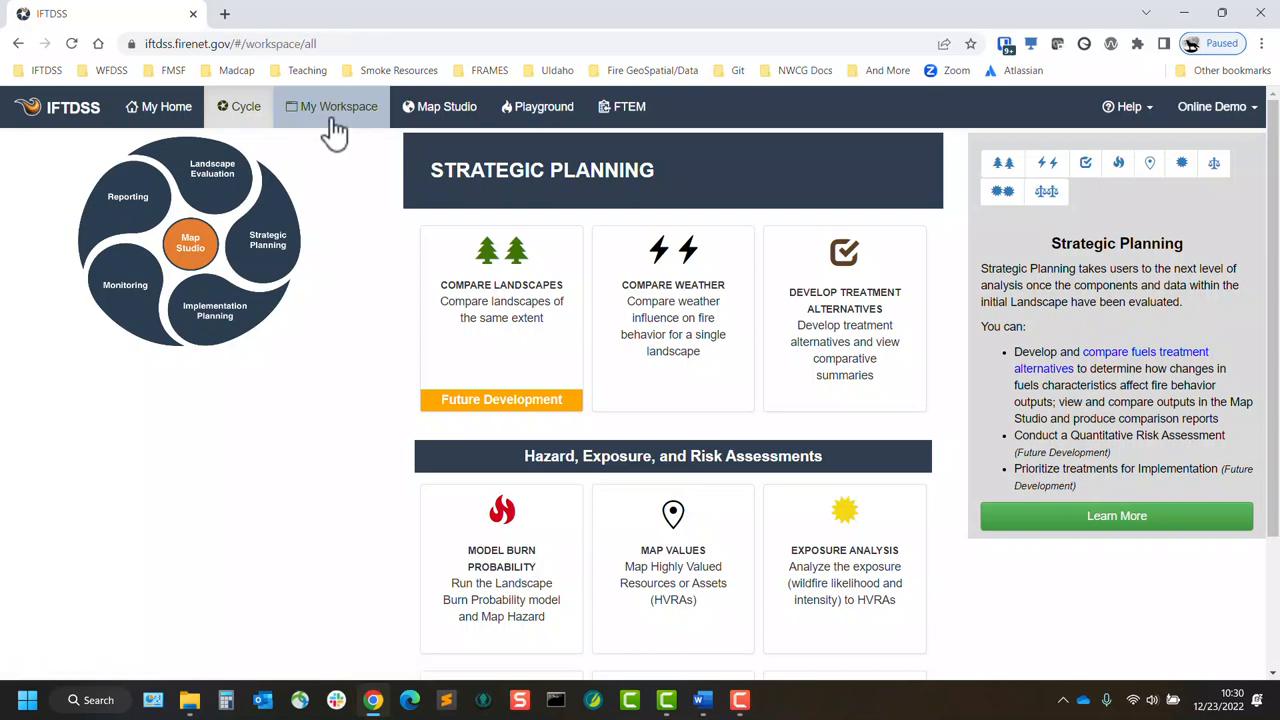
- Show the Edge Ignition Coulee details and filter the workspace to Model Output files
left_click(339, 106)
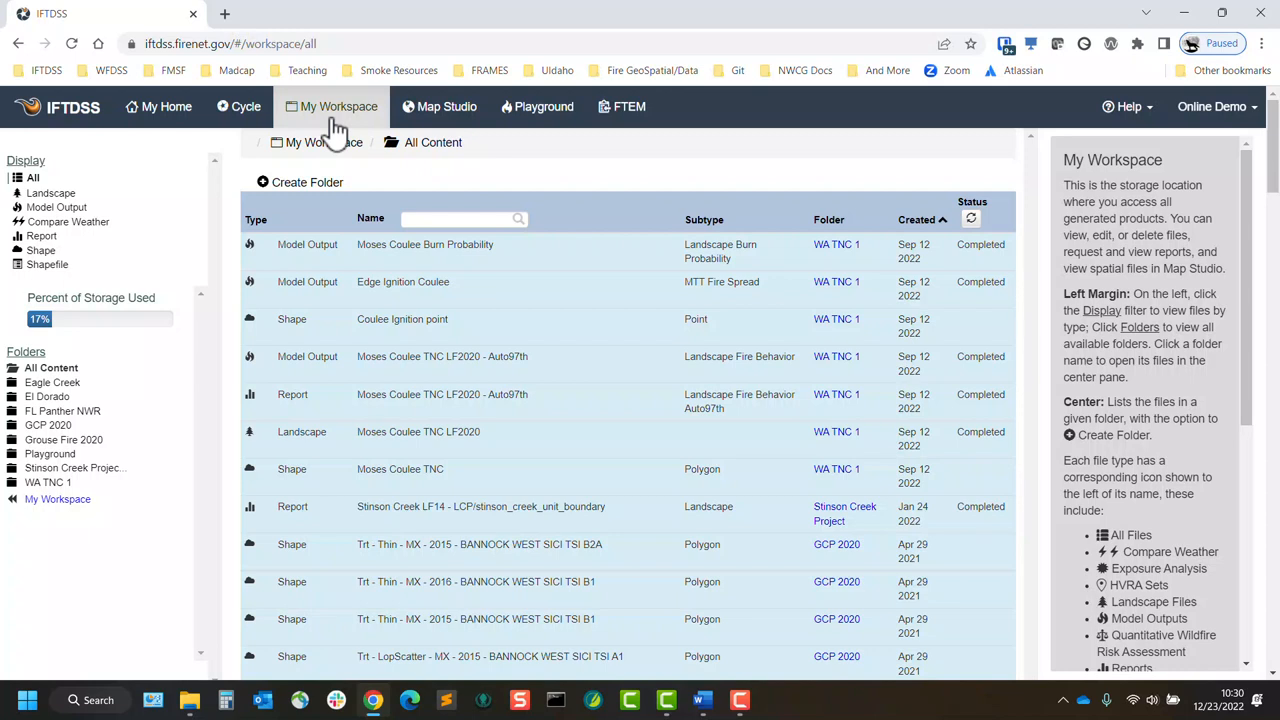
mouse_move(320, 195)
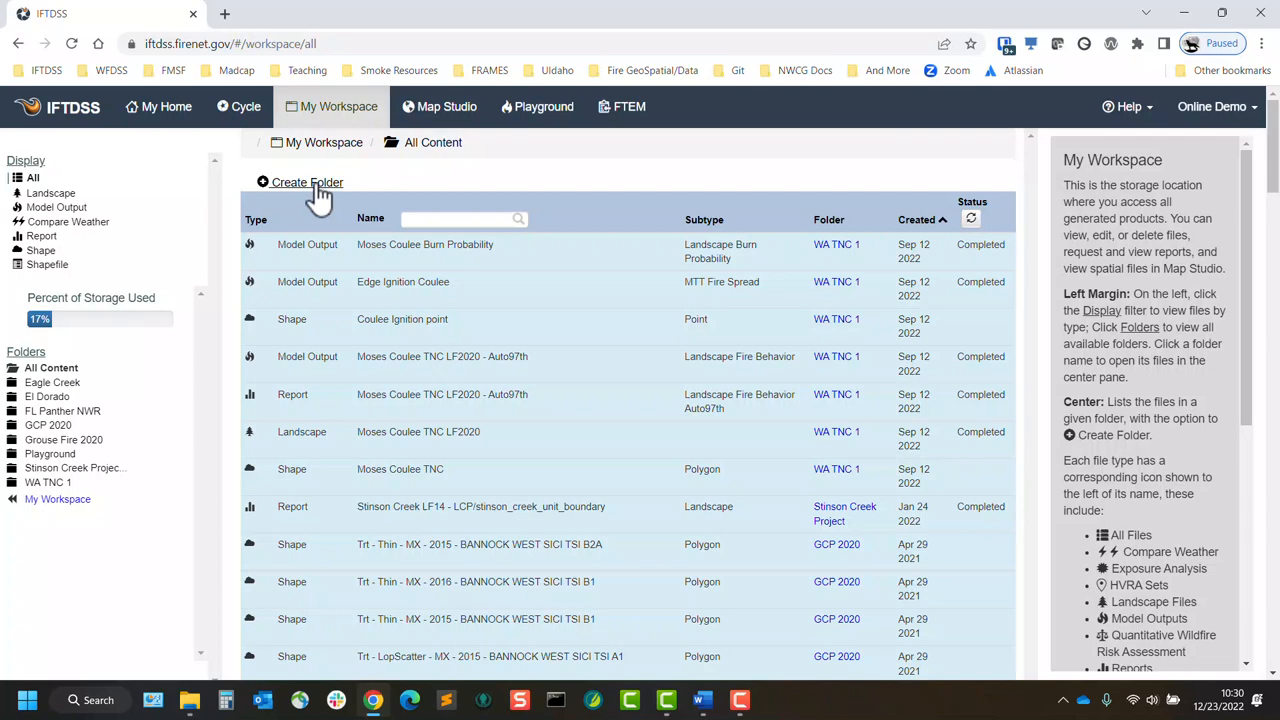
mouse_move(47, 396)
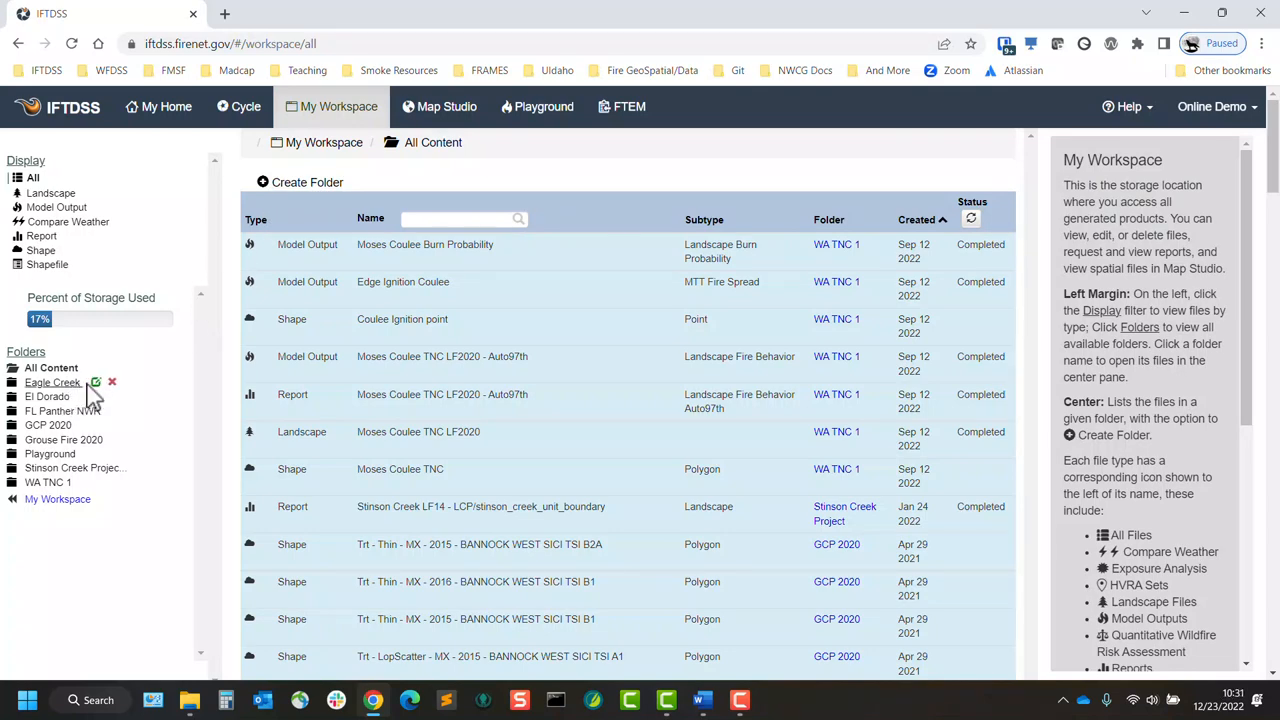
mouse_move(95, 382)
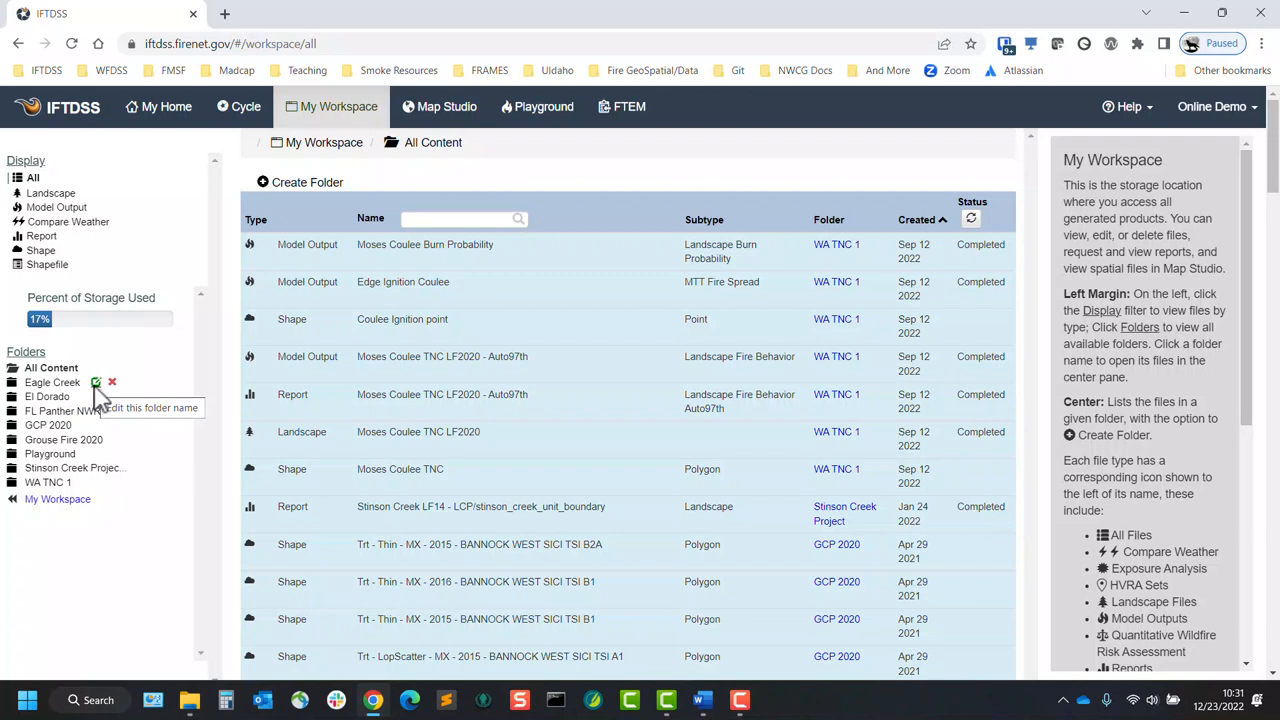
mouse_move(112, 382)
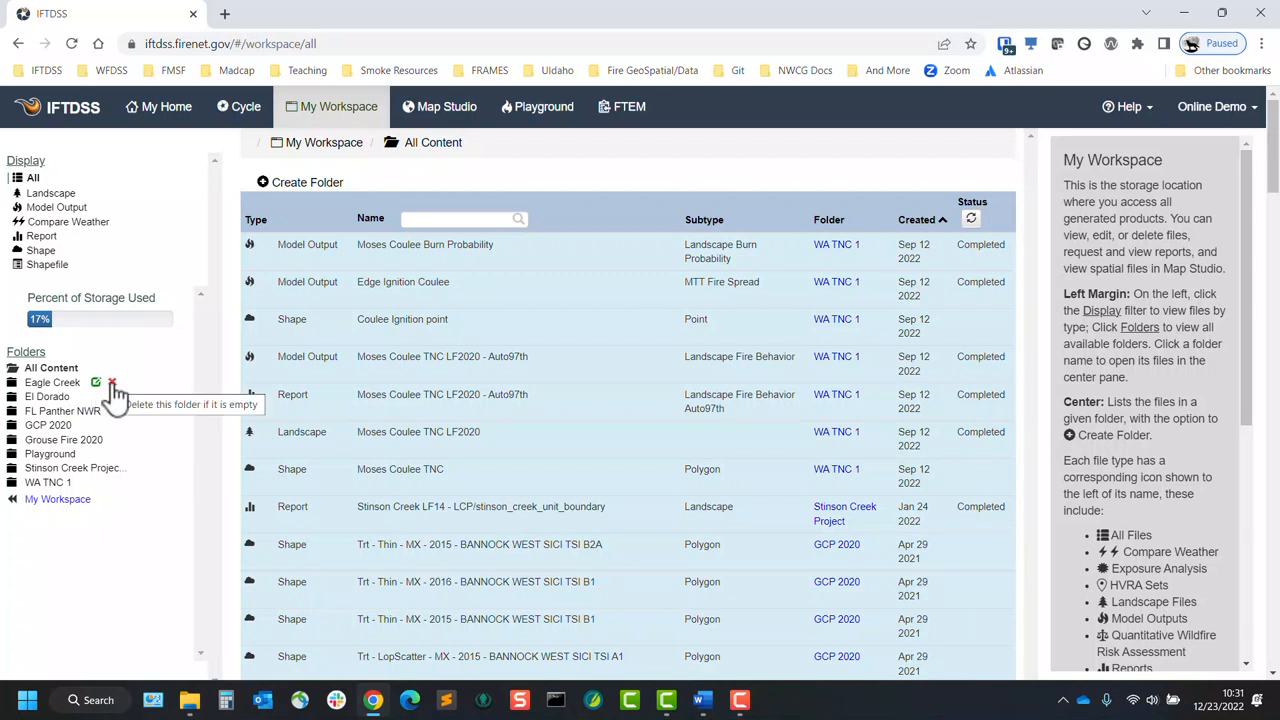
mouse_move(145, 388)
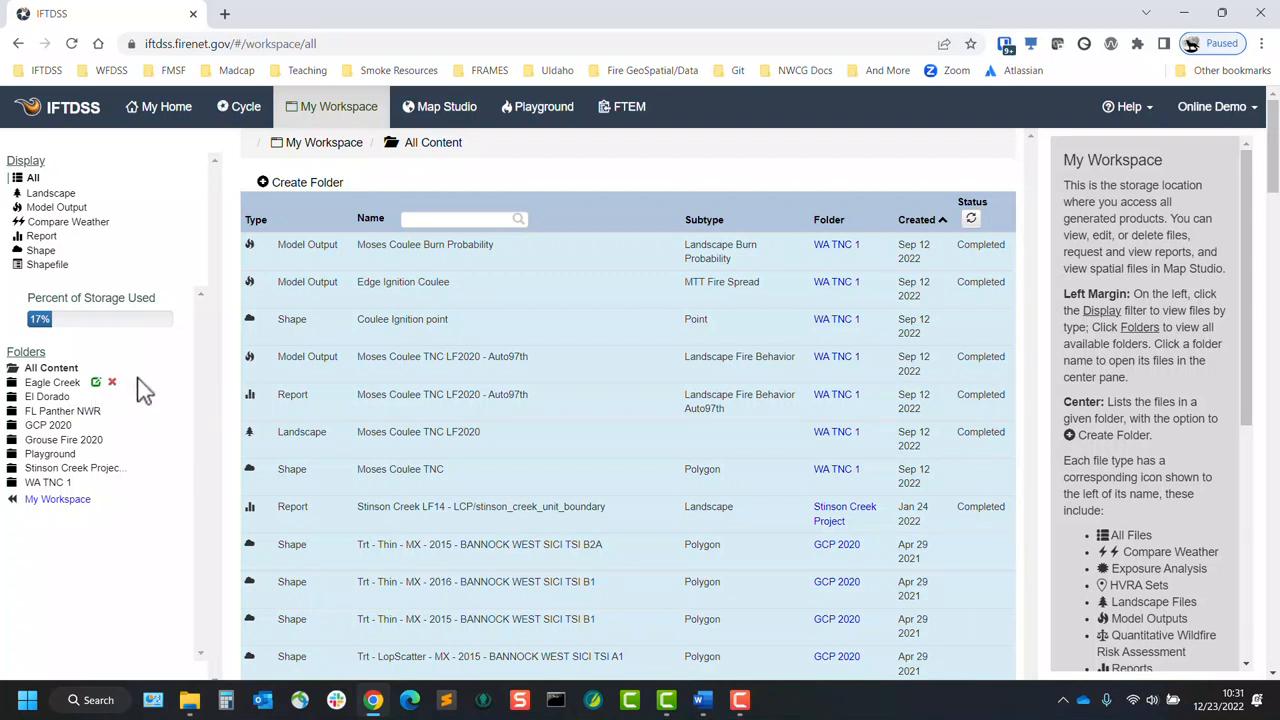
left_click(403, 281)
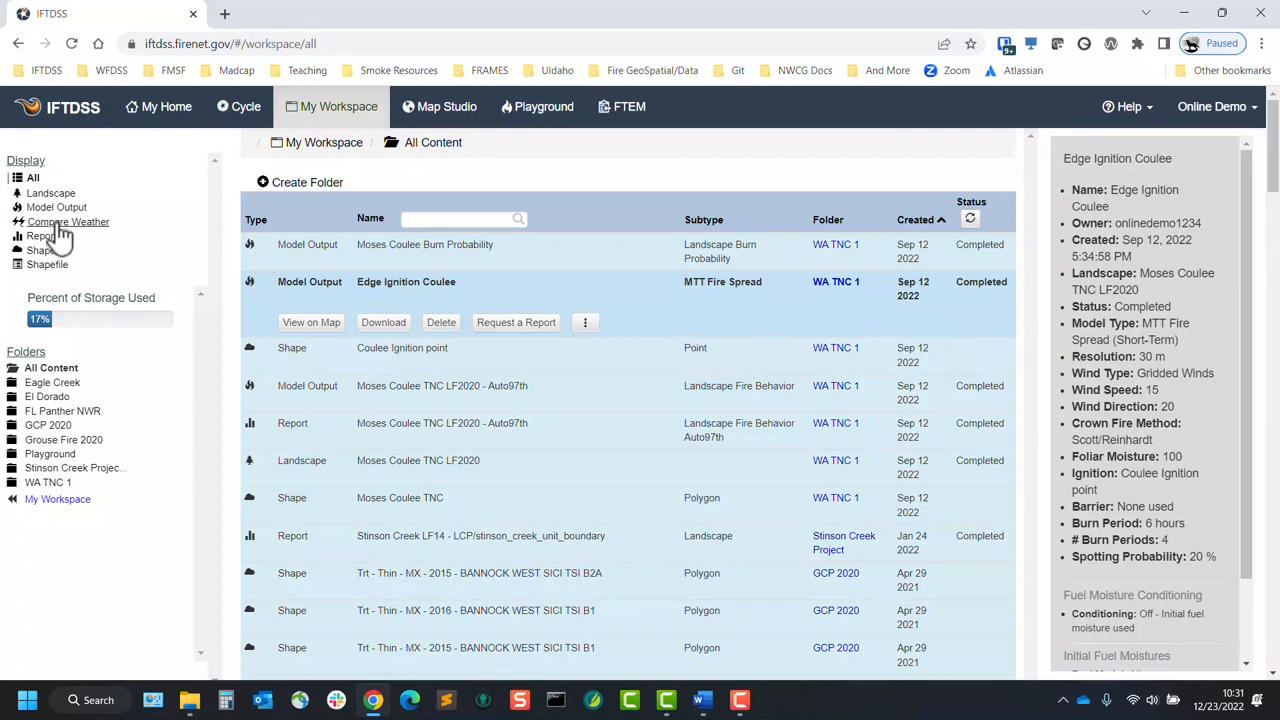
left_click(57, 206)
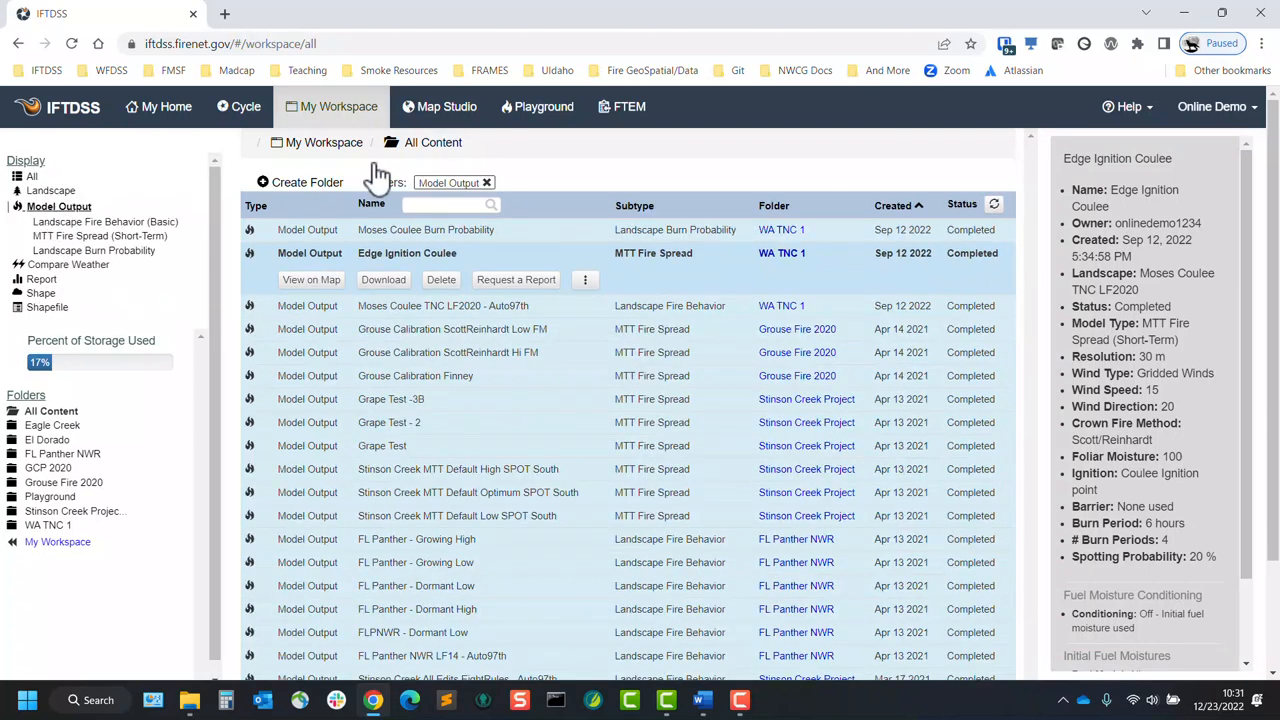
left_click(447, 106)
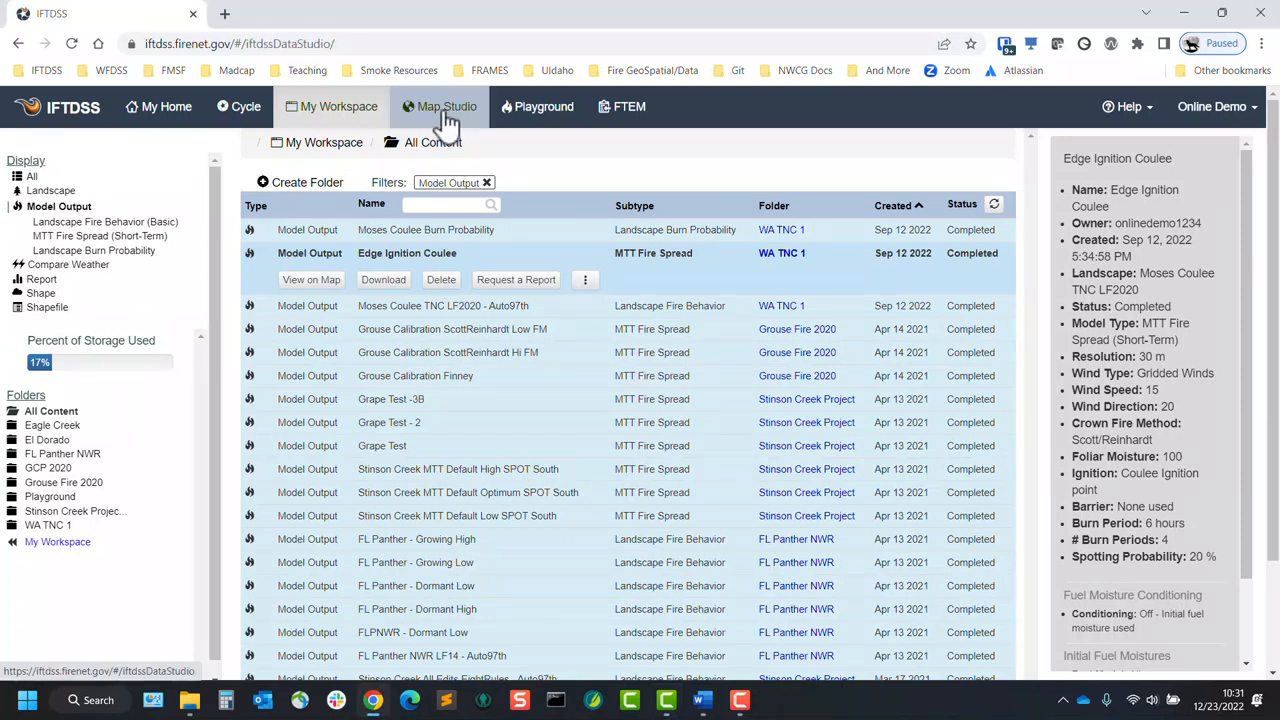
- Add the Eagle Creek demo LF16 - Auto97th simulation outputs to the Map Studio map
left_click(441, 106)
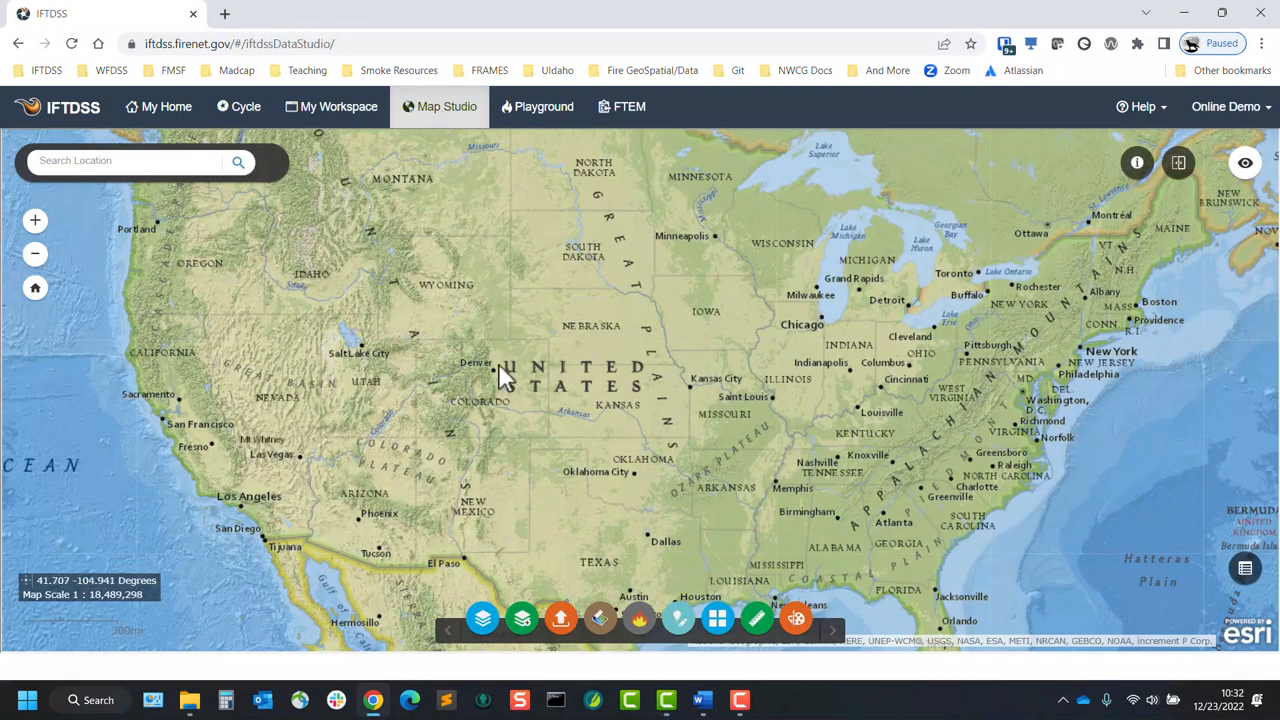
mouse_move(612, 585)
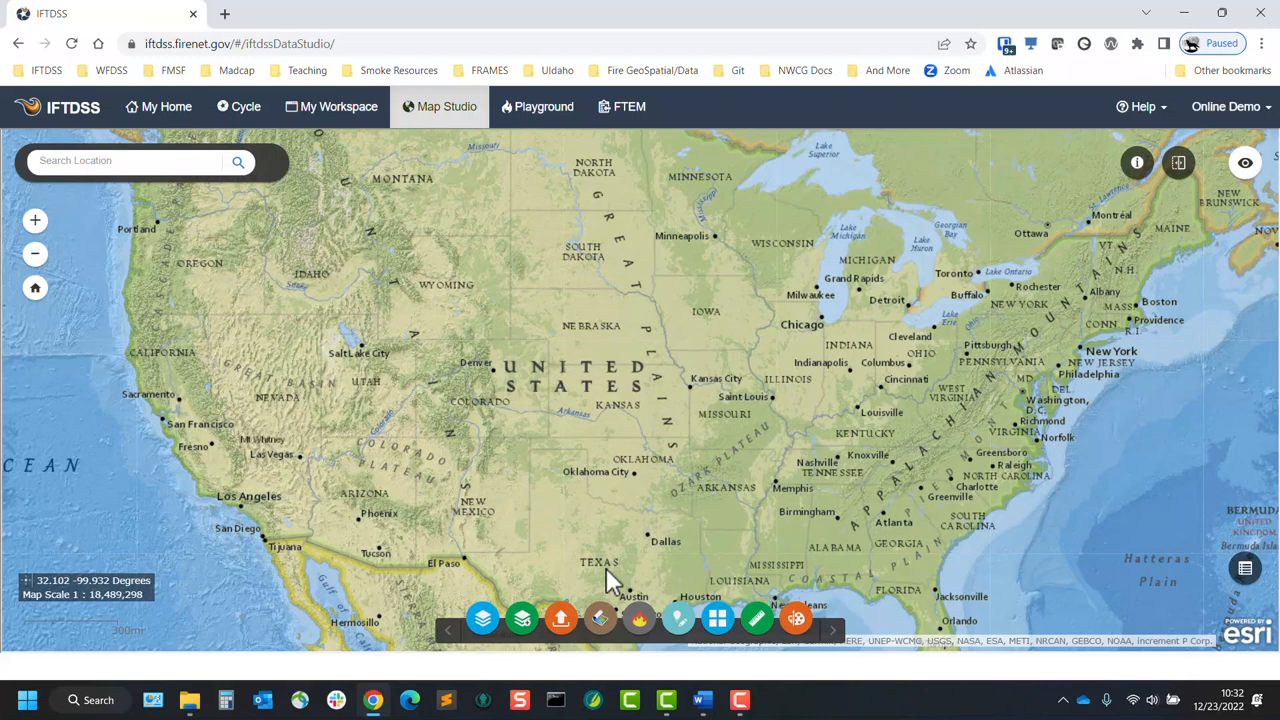
left_click(639, 617)
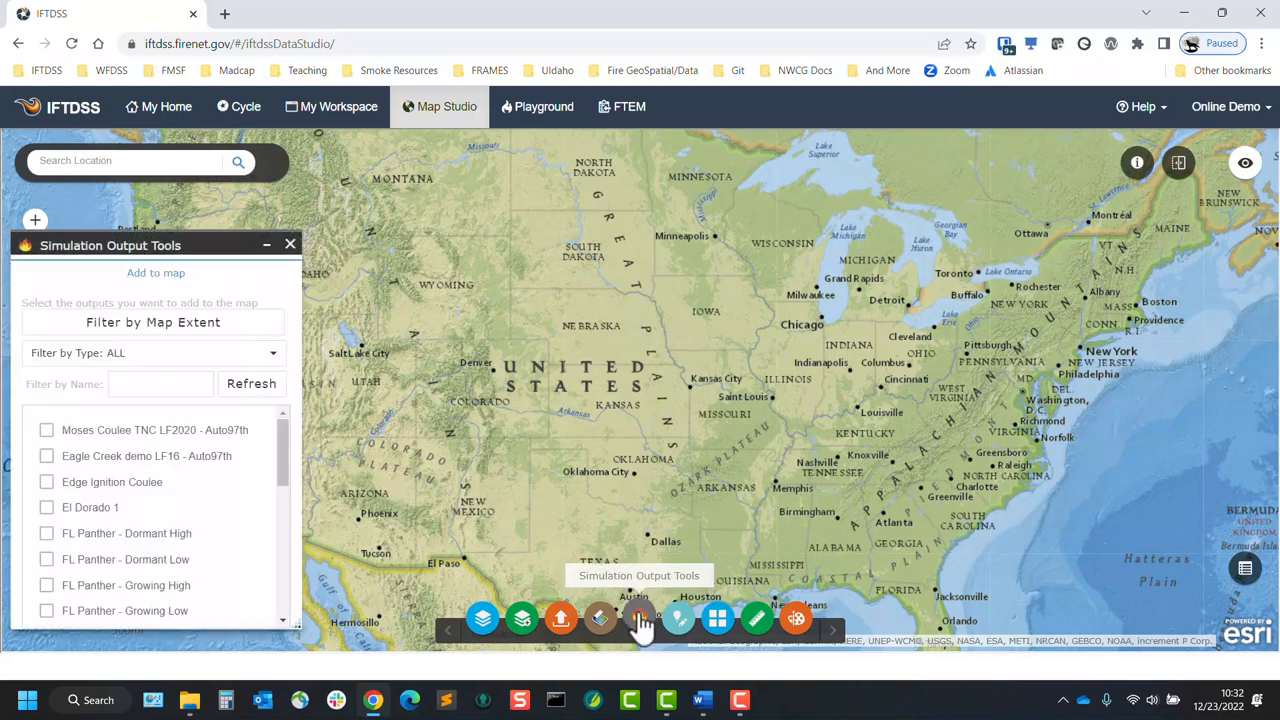
mouse_move(107, 500)
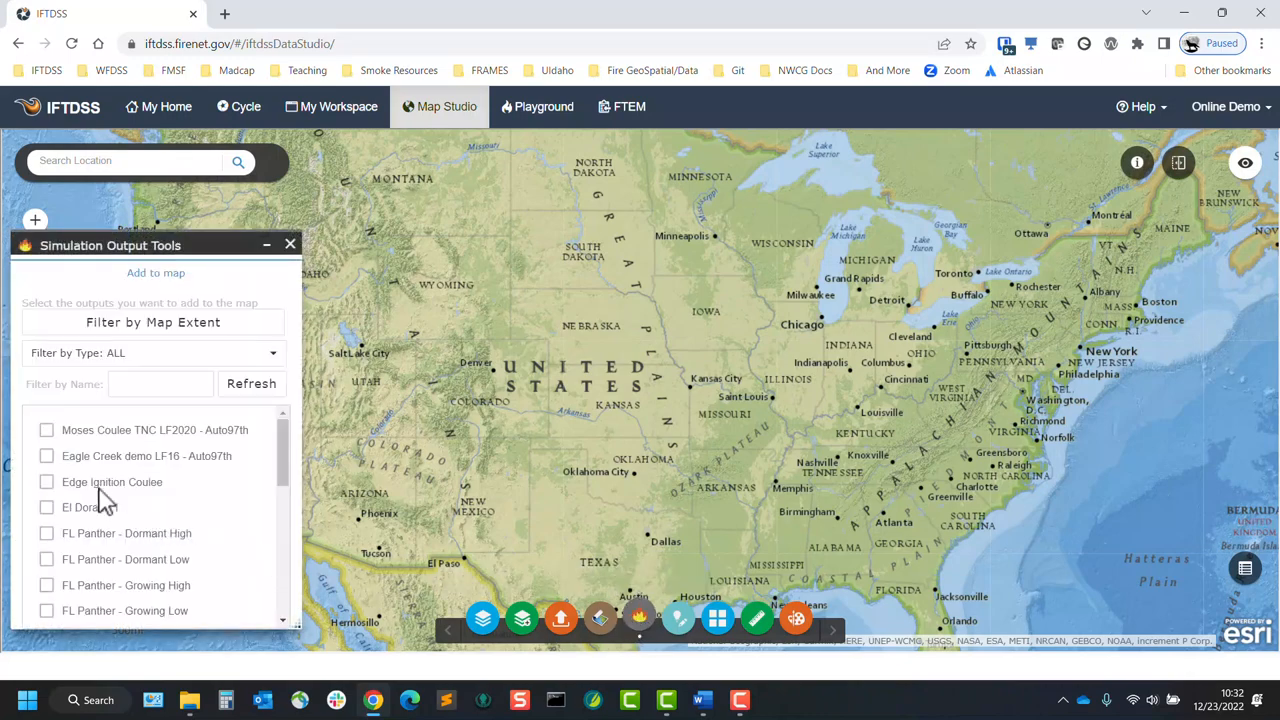
left_click(46, 456)
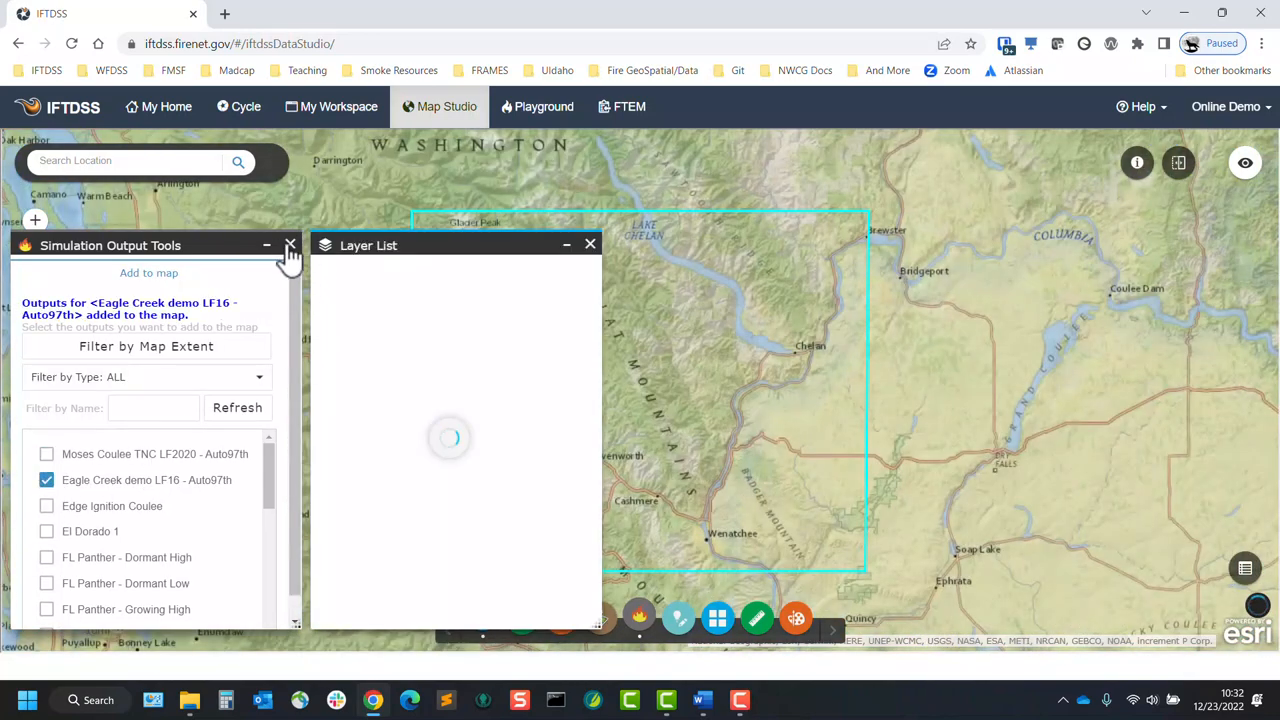
left_click(290, 245)
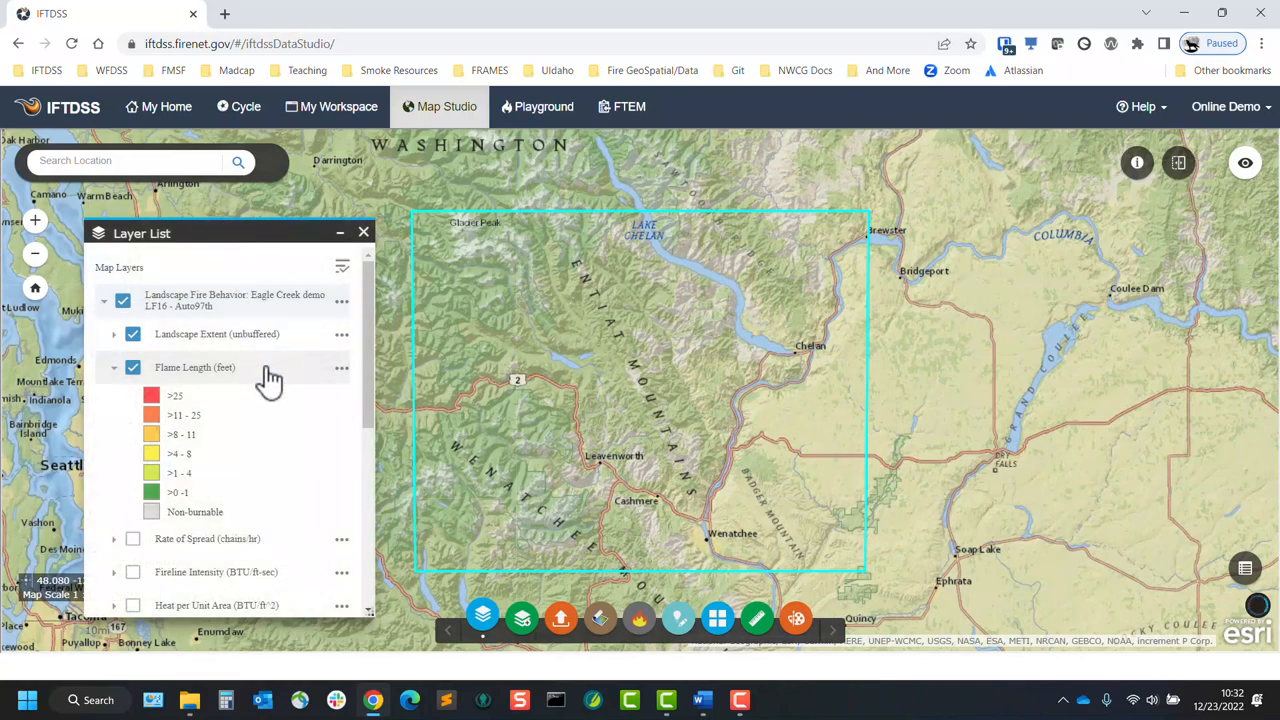
left_click(133, 367)
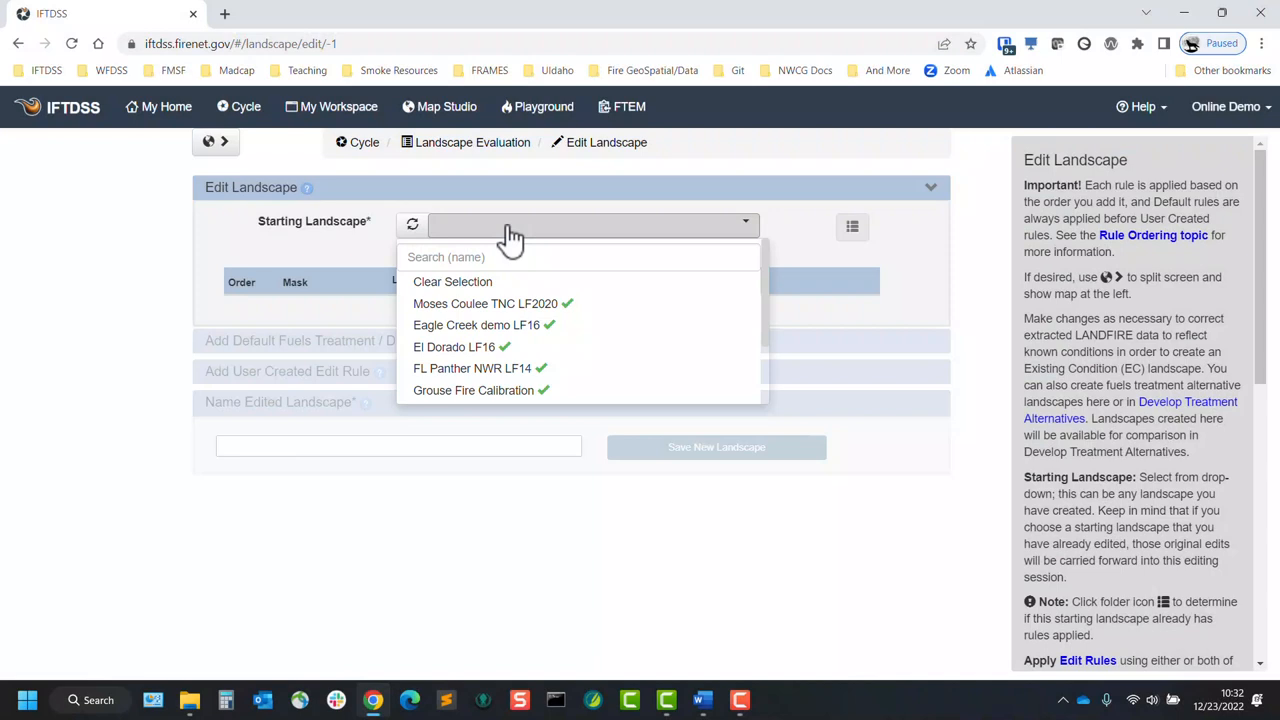
- Choose Moses Coulee TNC LF2020 as starting landscape, show the map, then go to Playground
left_click(485, 303)
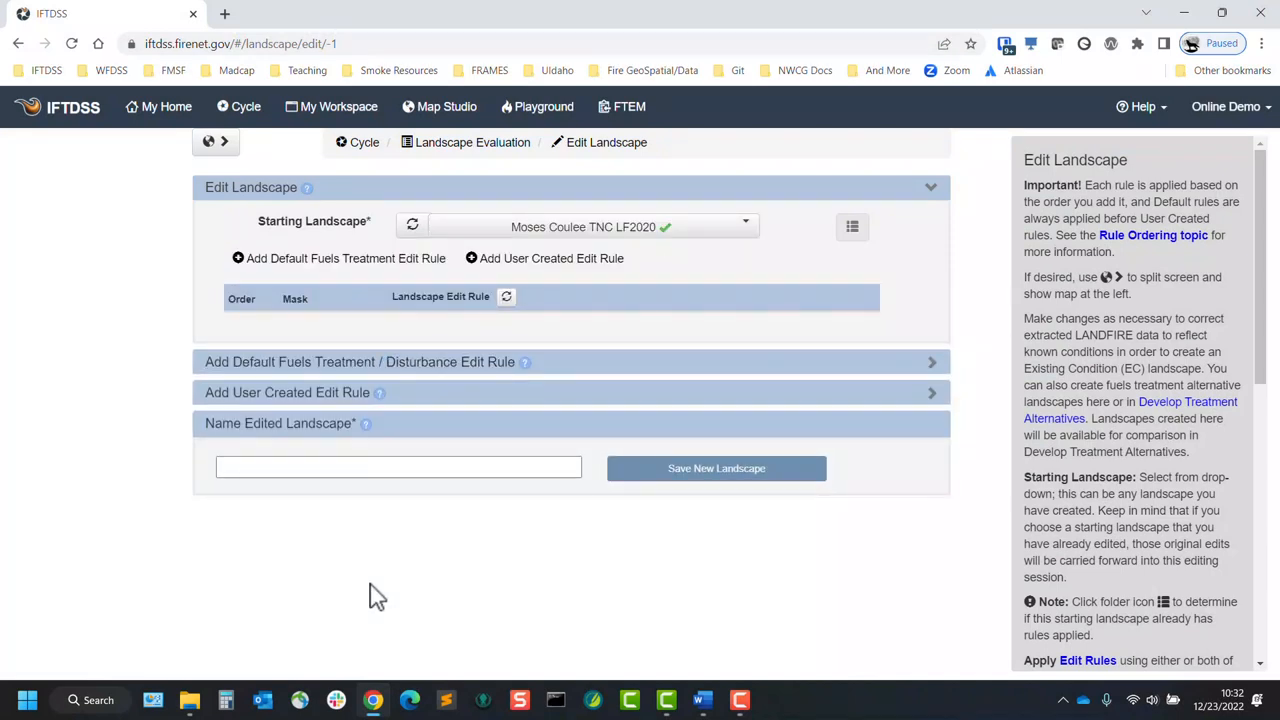
left_click(208, 141)
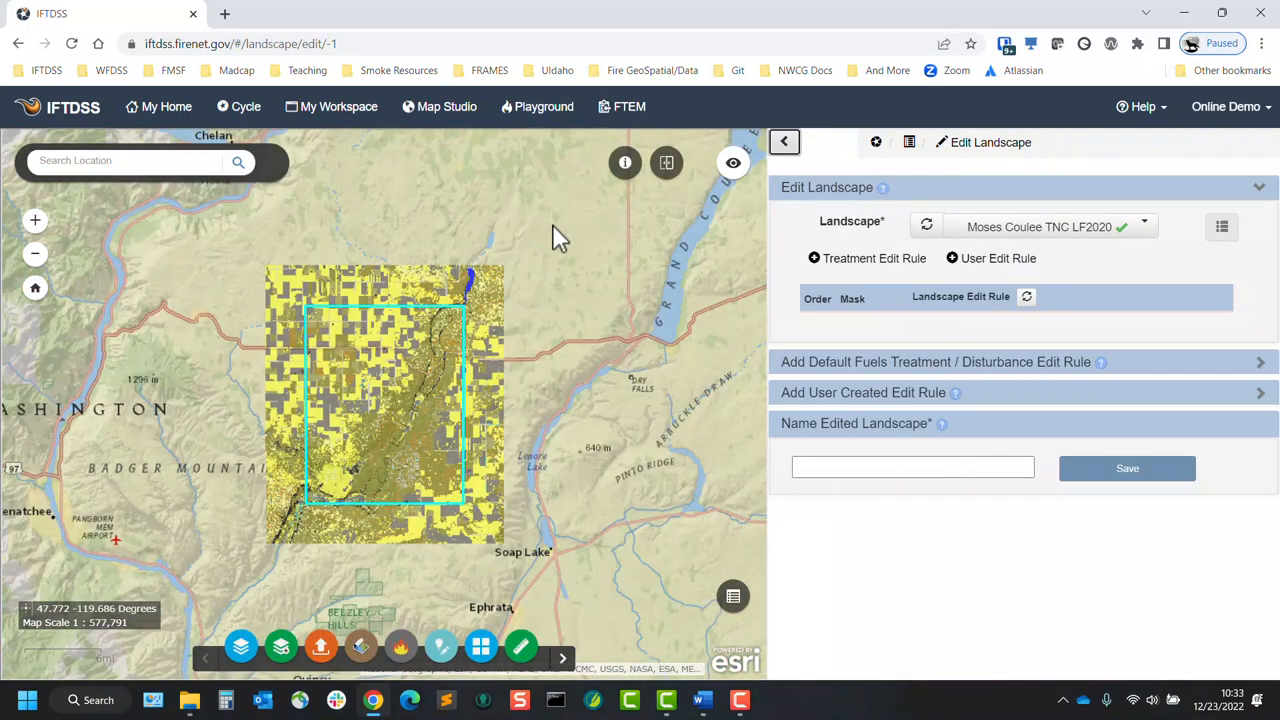
left_click(862, 392)
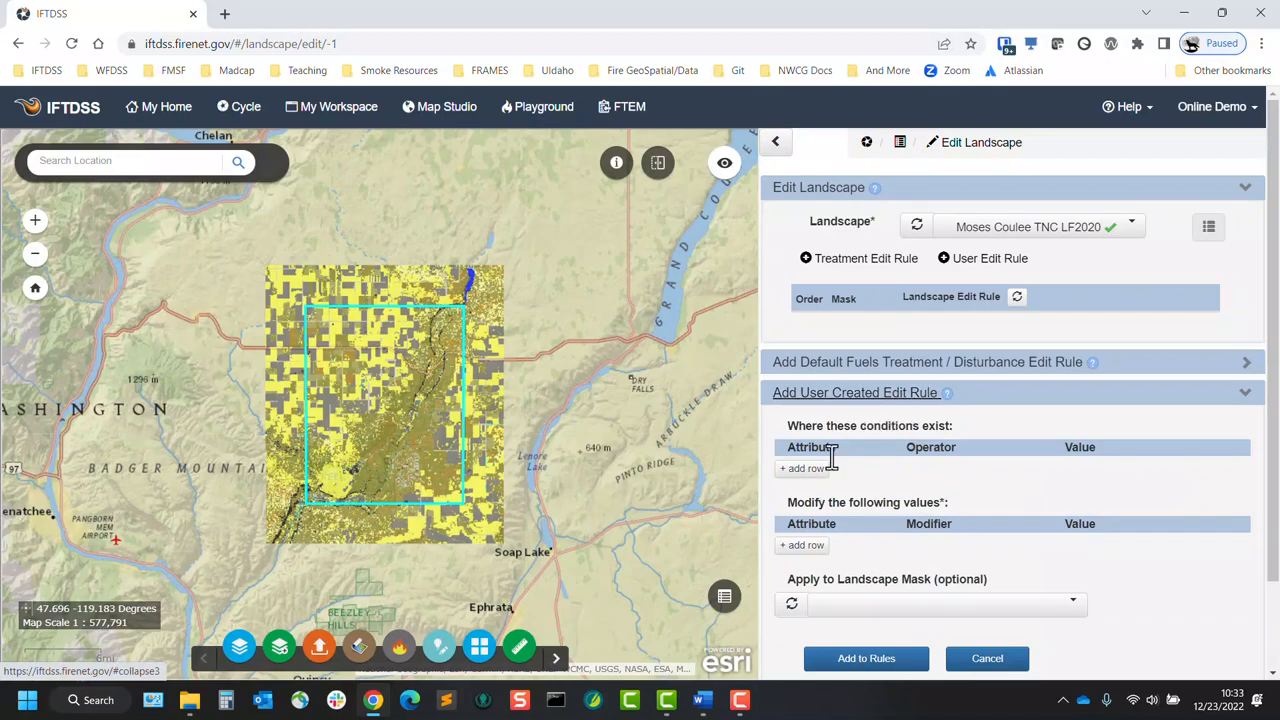
left_click(543, 106)
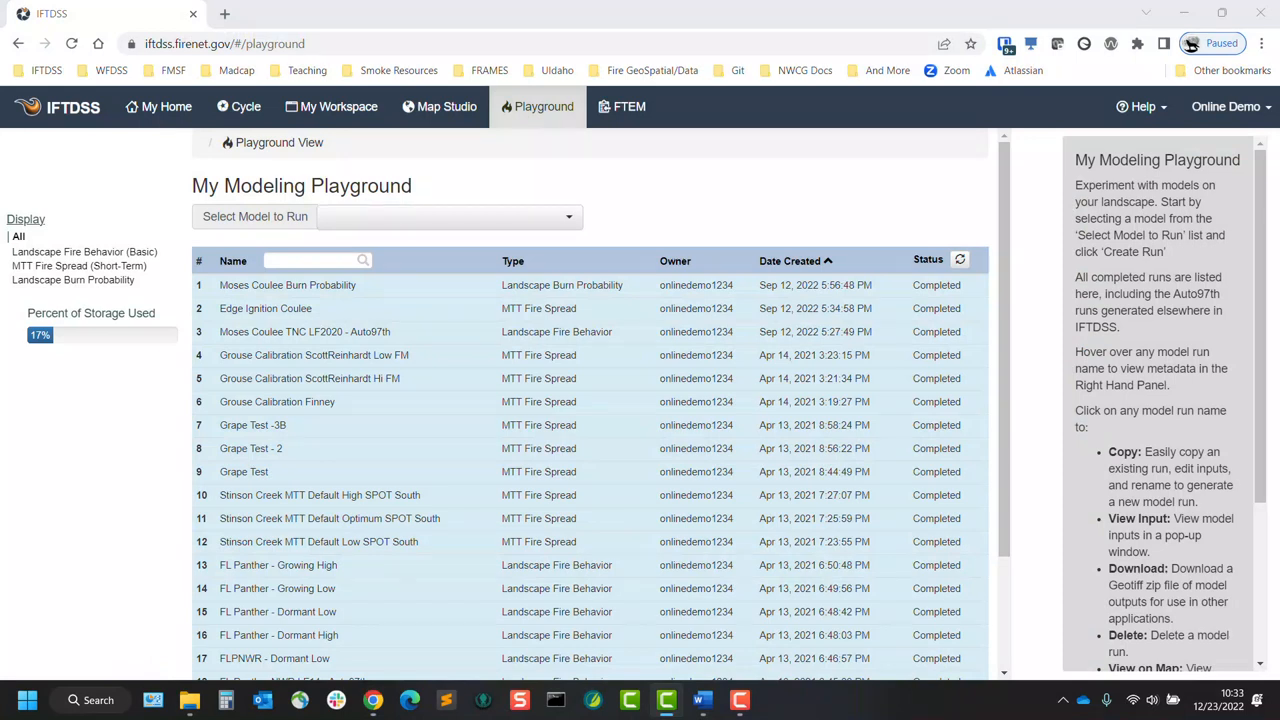
- Expand the Moses Coulee Burn Probability run to reveal Copy, View Input, Download and View on Map
left_click(448, 216)
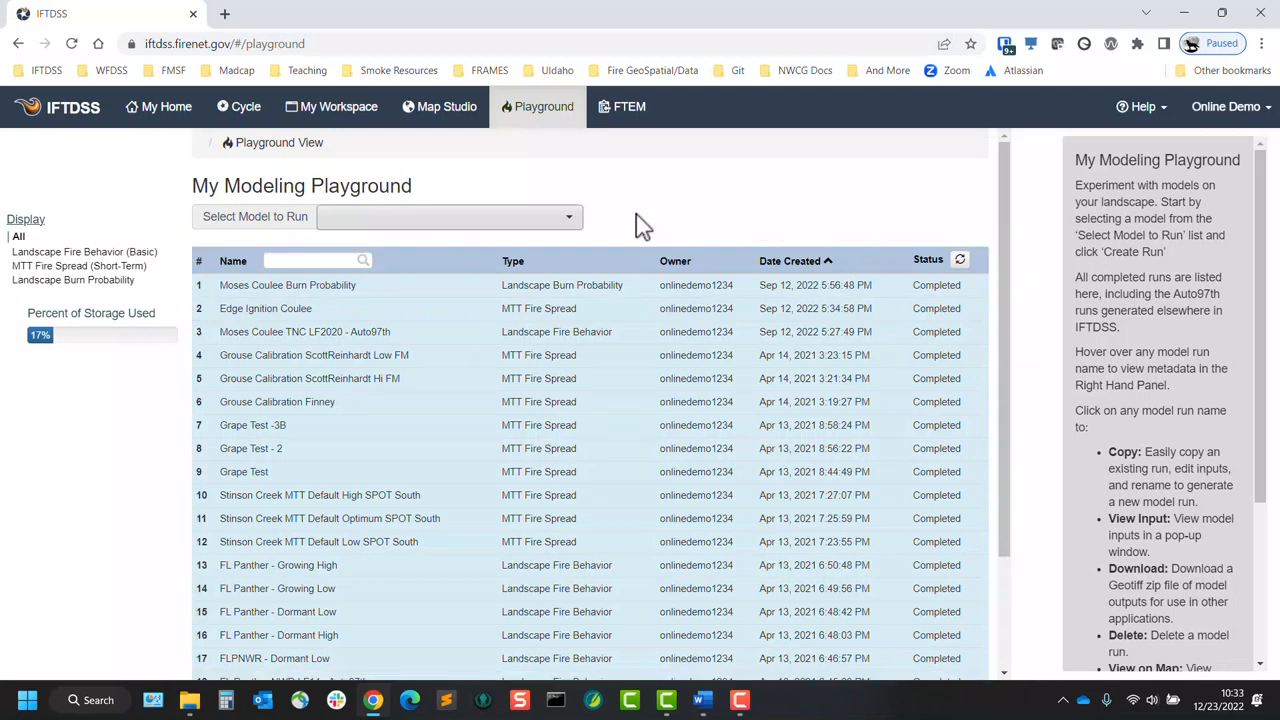
mouse_move(651, 222)
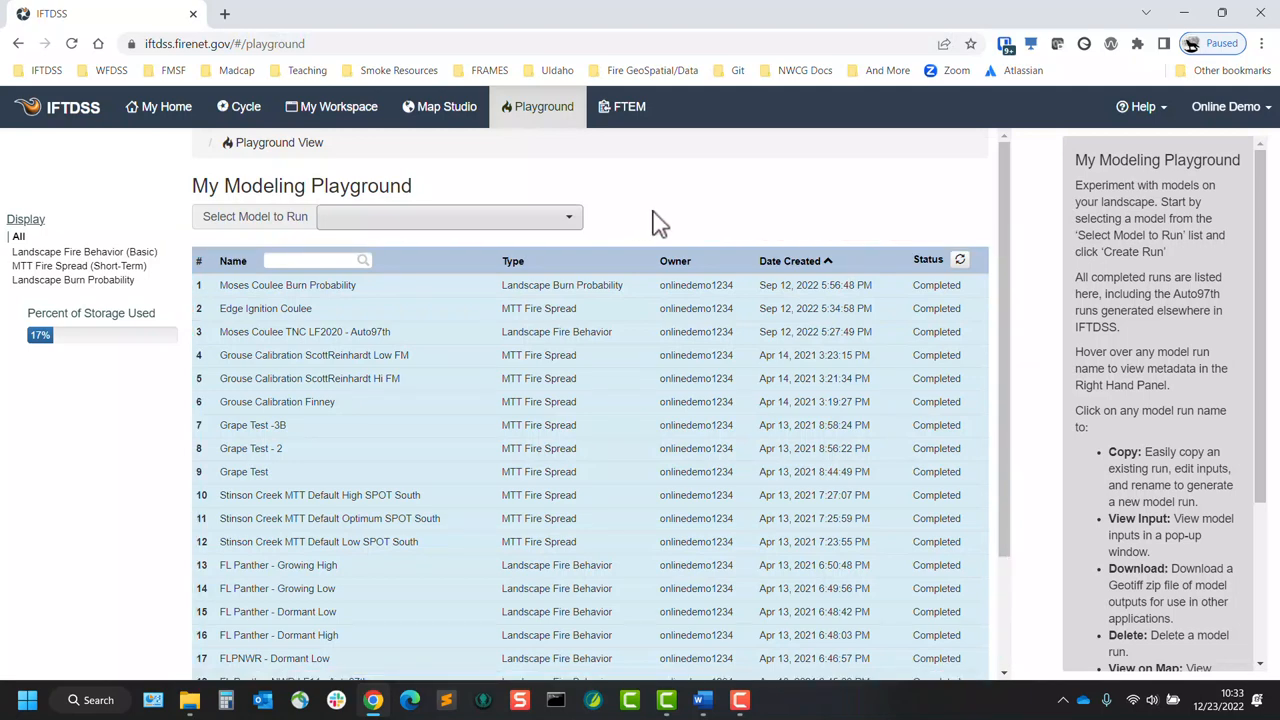
mouse_move(287, 285)
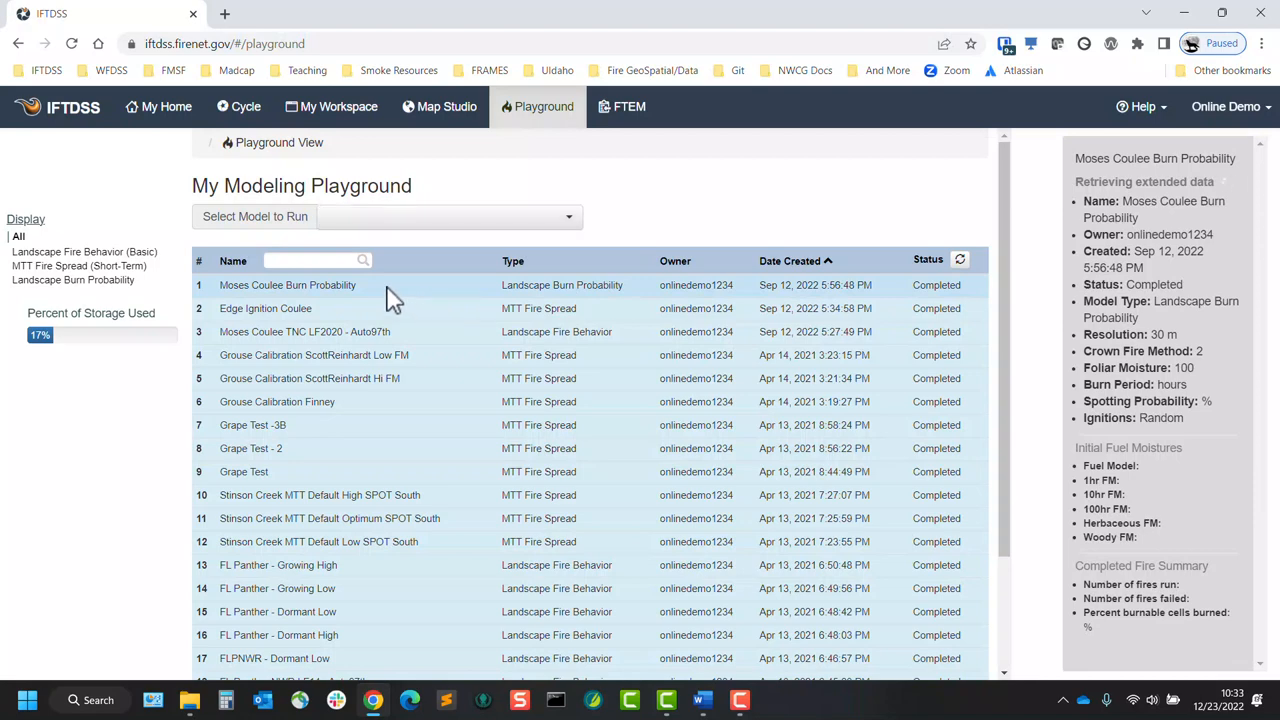
left_click(288, 285)
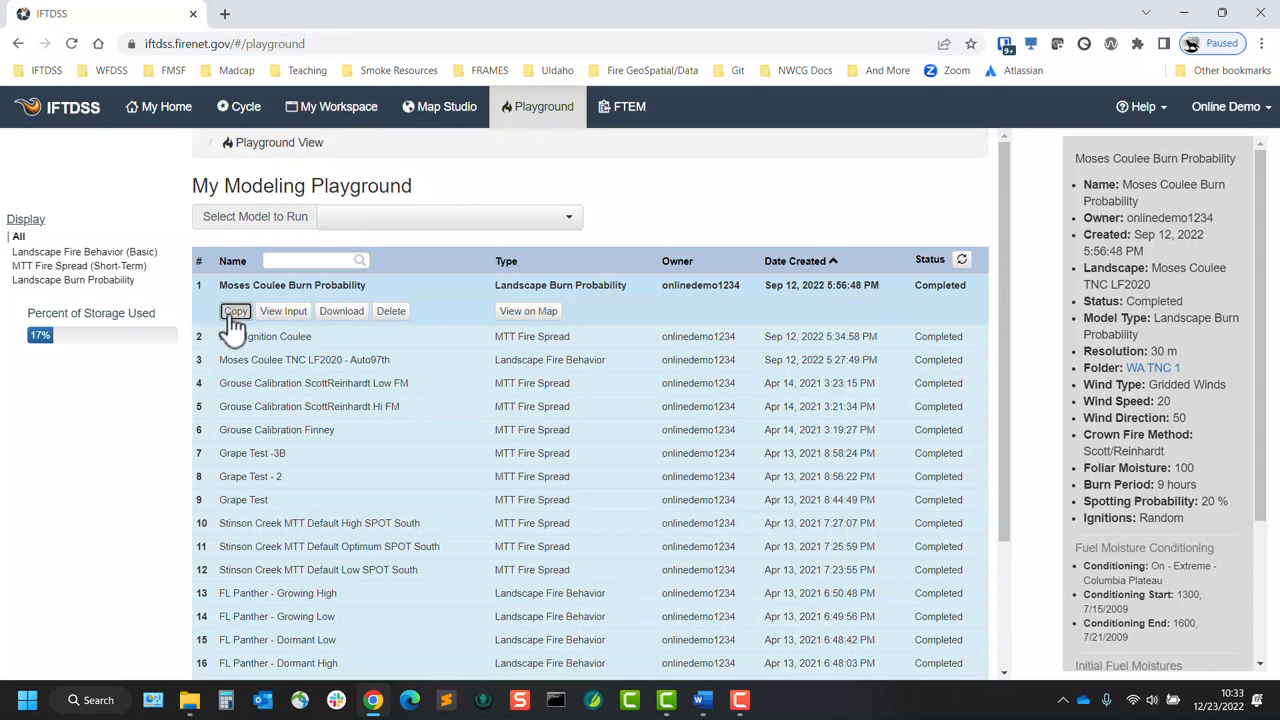
- Copy the Moses Coulee Burn Probability run with 1hr/10hr/100hr moistures 5/8/10, renamed with -H
left_click(235, 311)
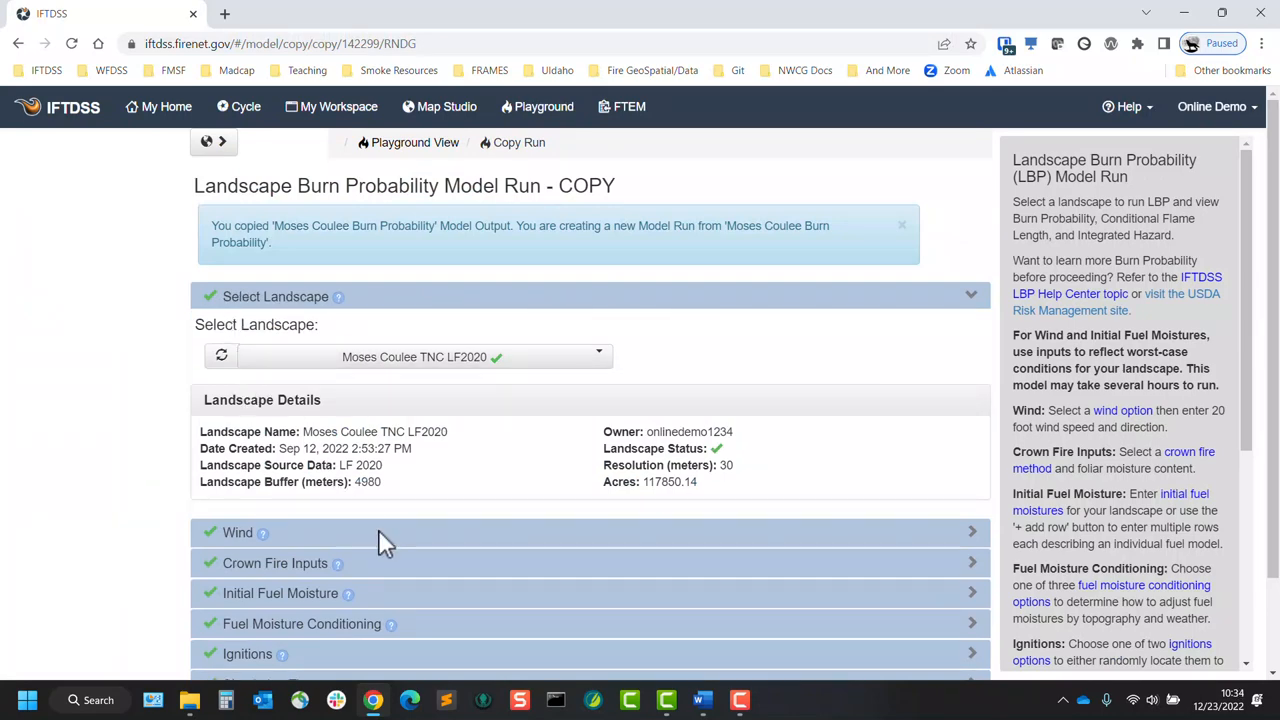
scroll("down", 3)
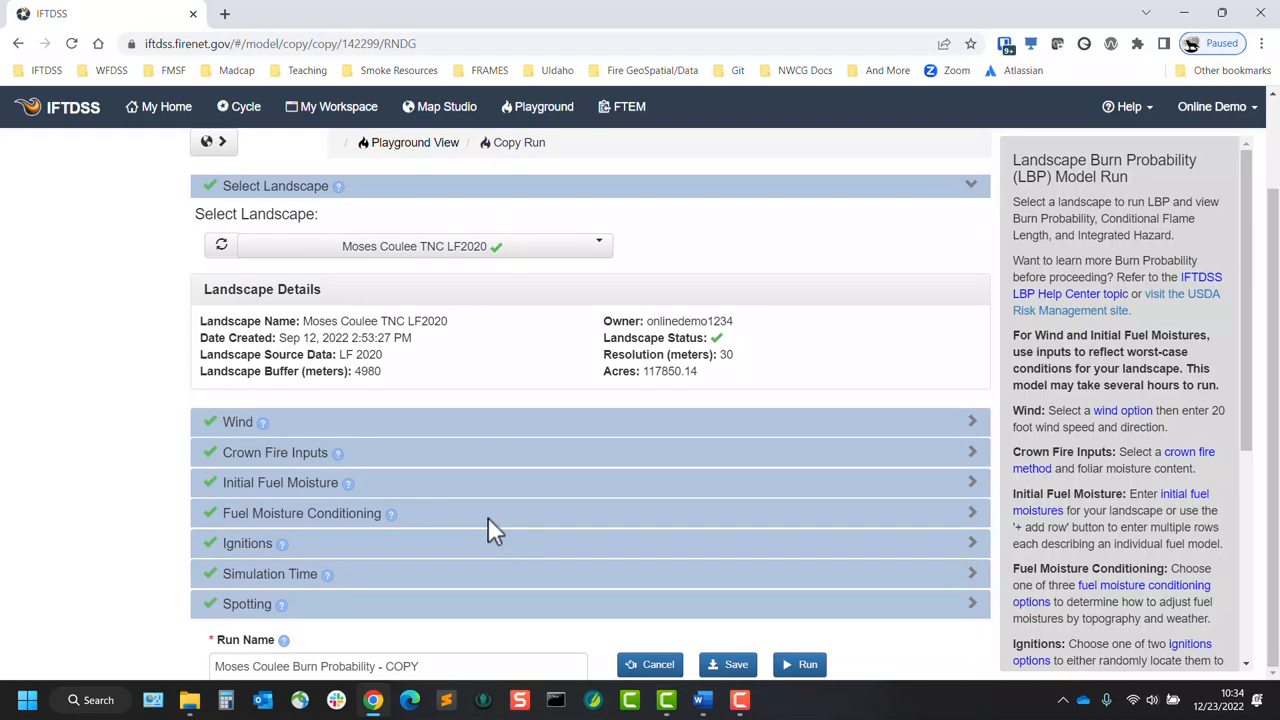
left_click(280, 482)
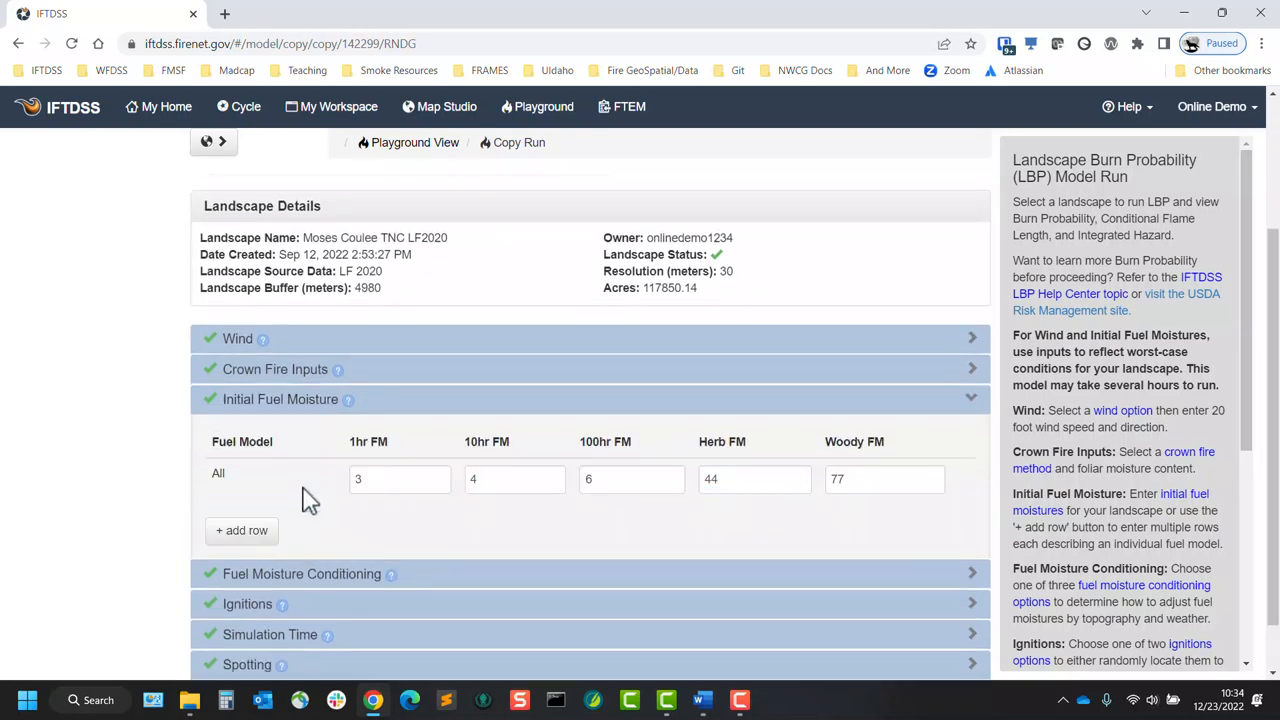
left_click(400, 479)
type("5")
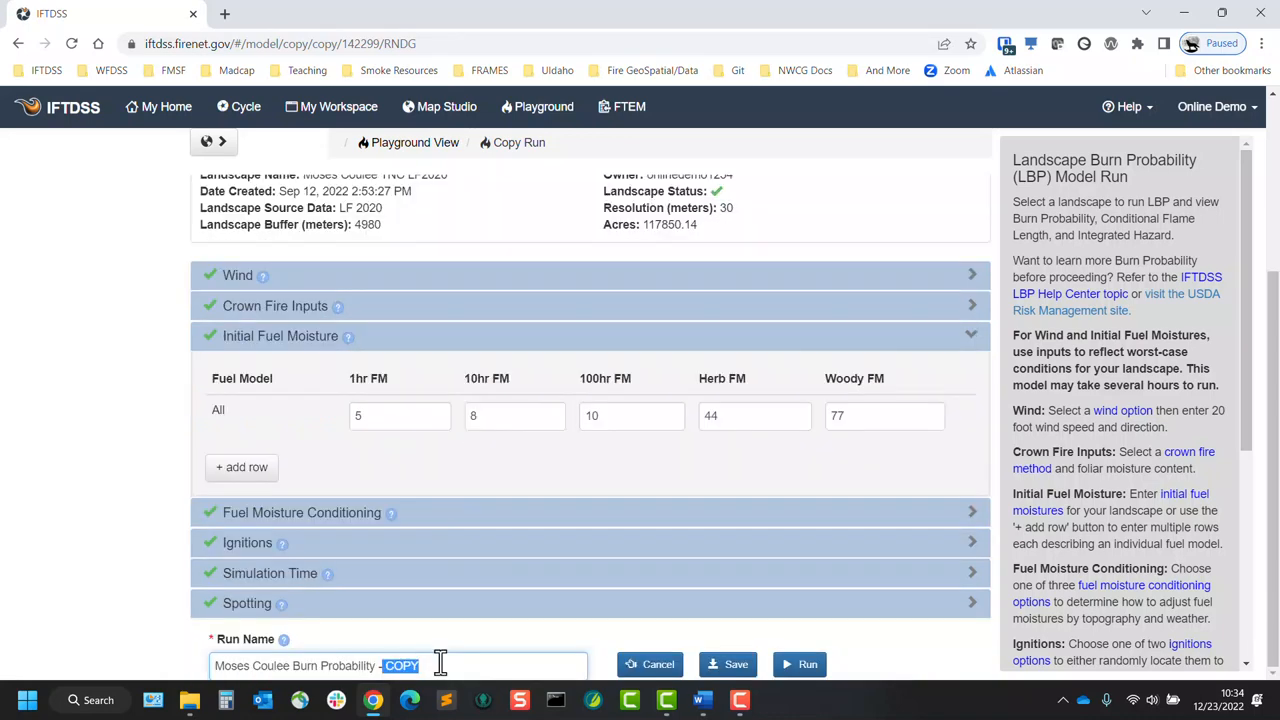
type("-H")
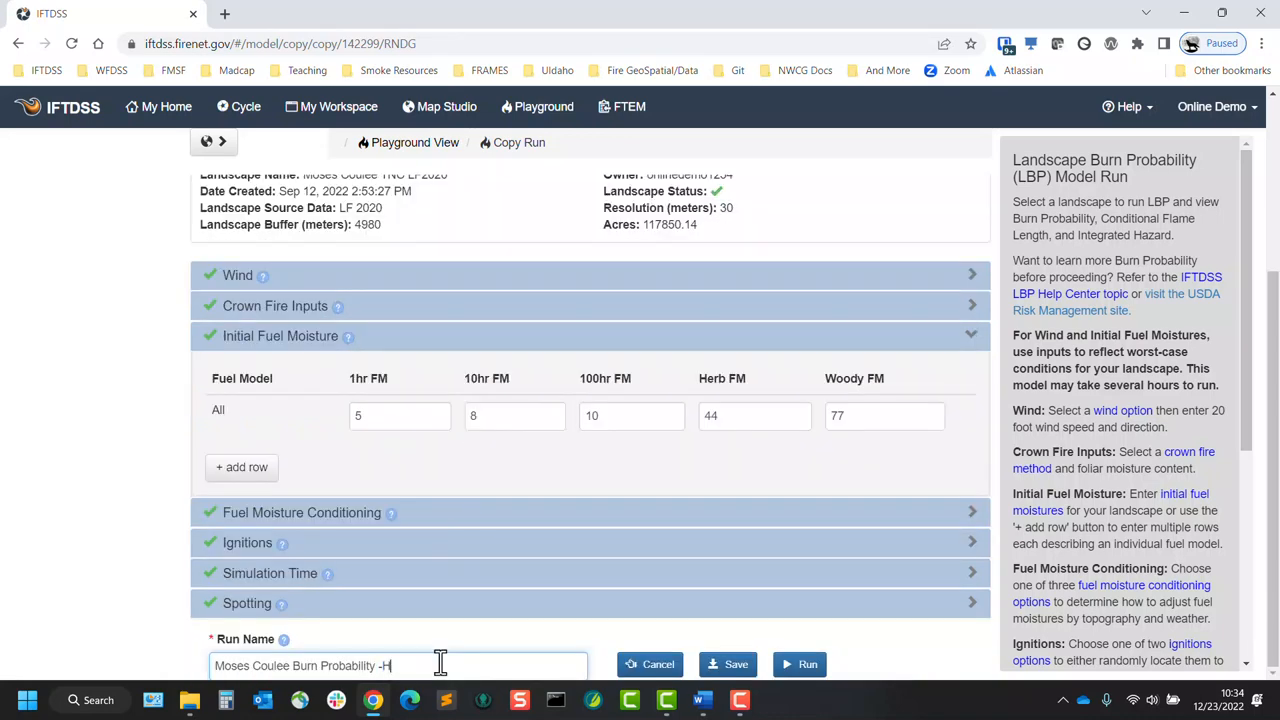
left_click(658, 664)
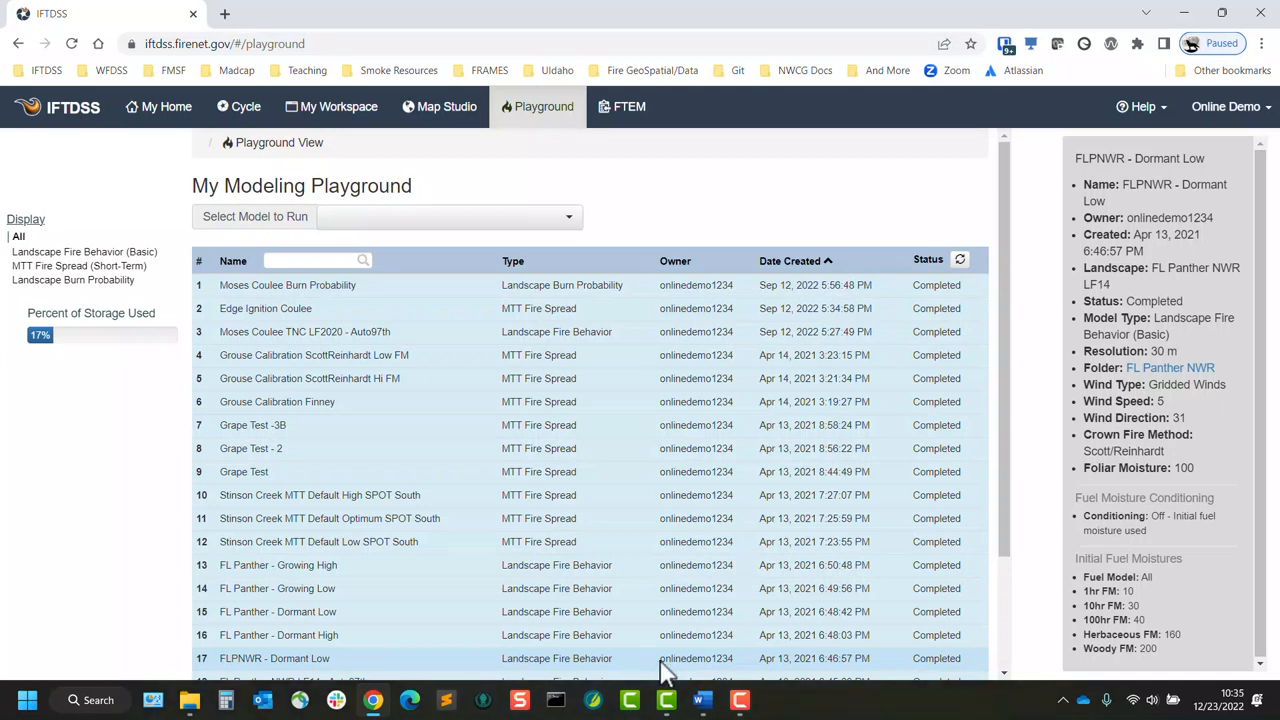
mouse_move(655, 673)
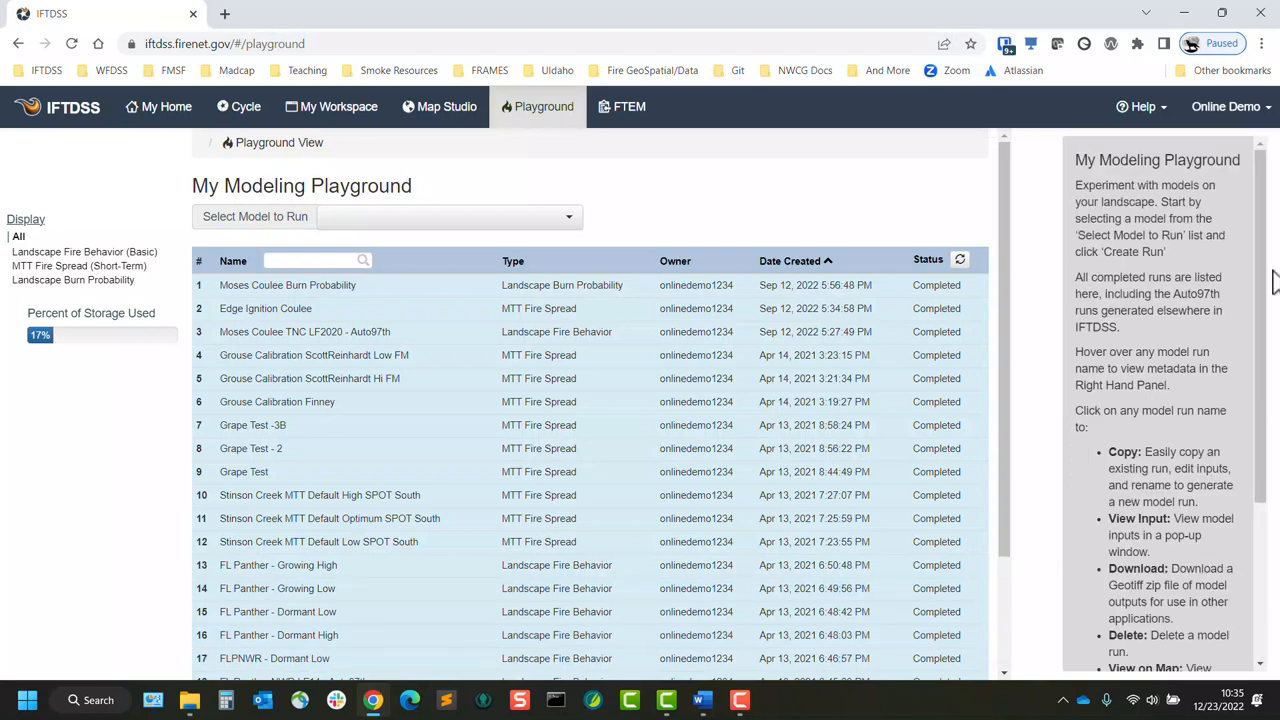
left_click(1226, 106)
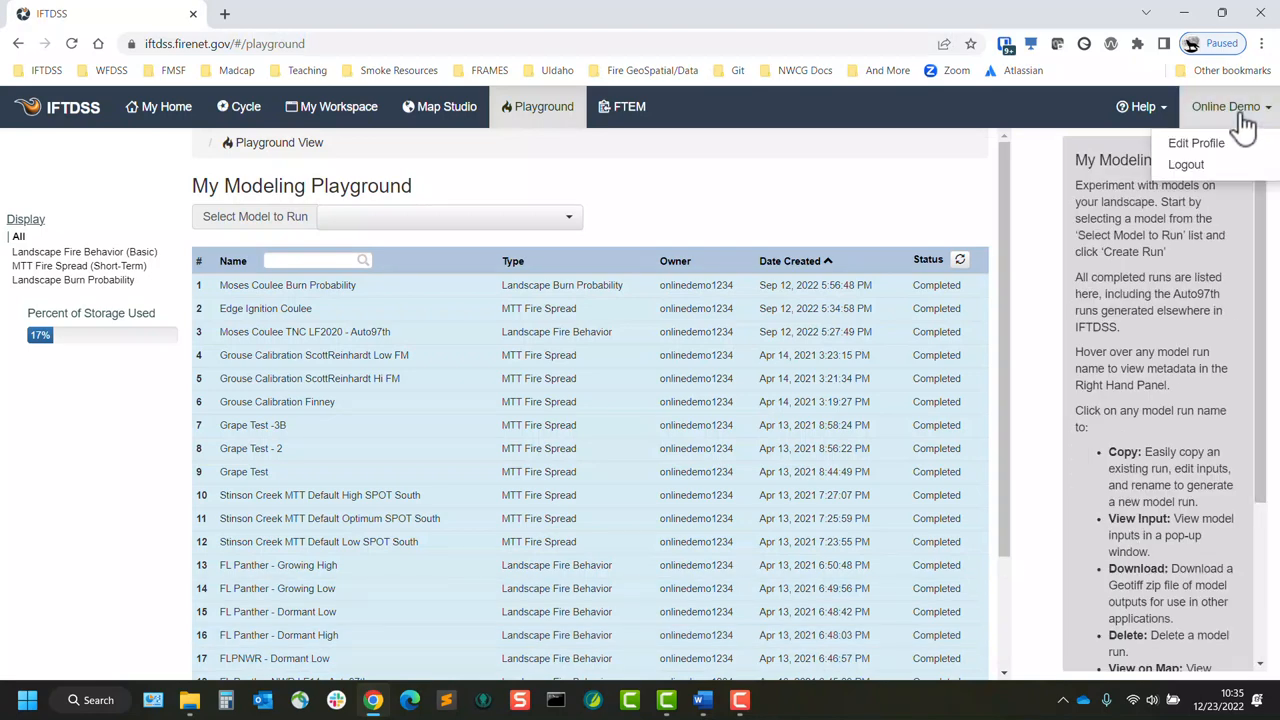
left_click(1196, 142)
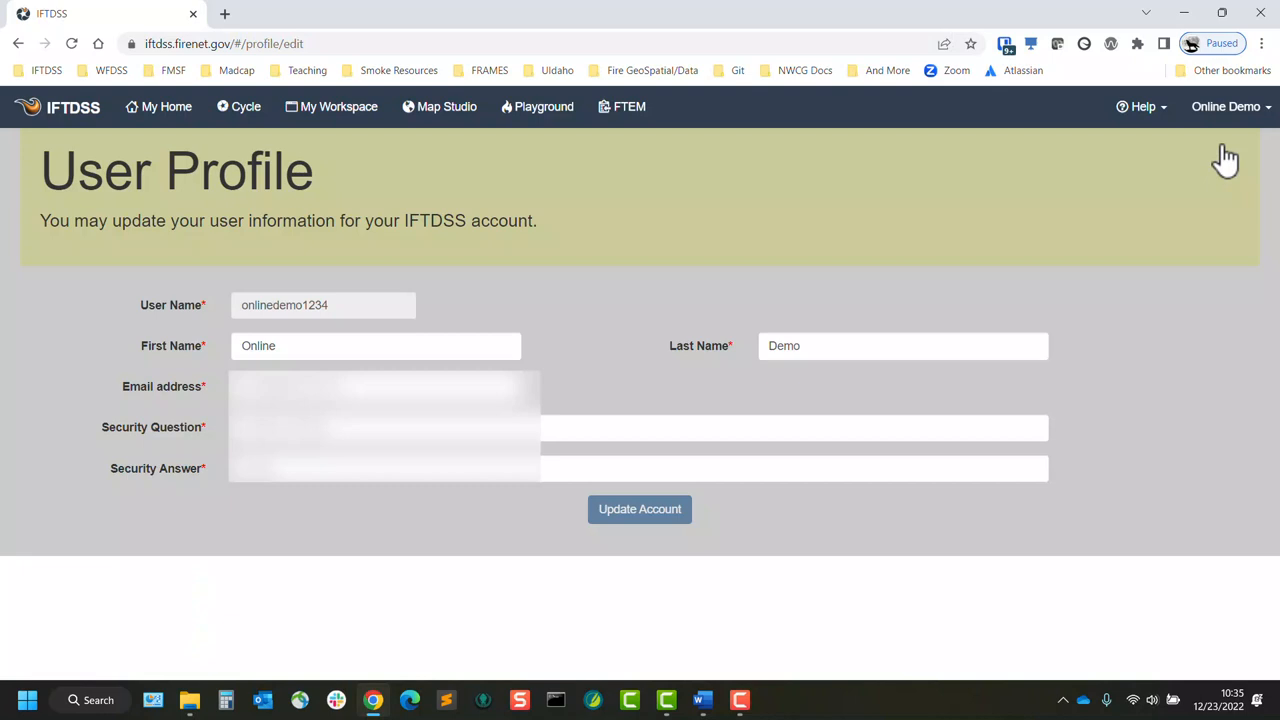
left_click(543, 106)
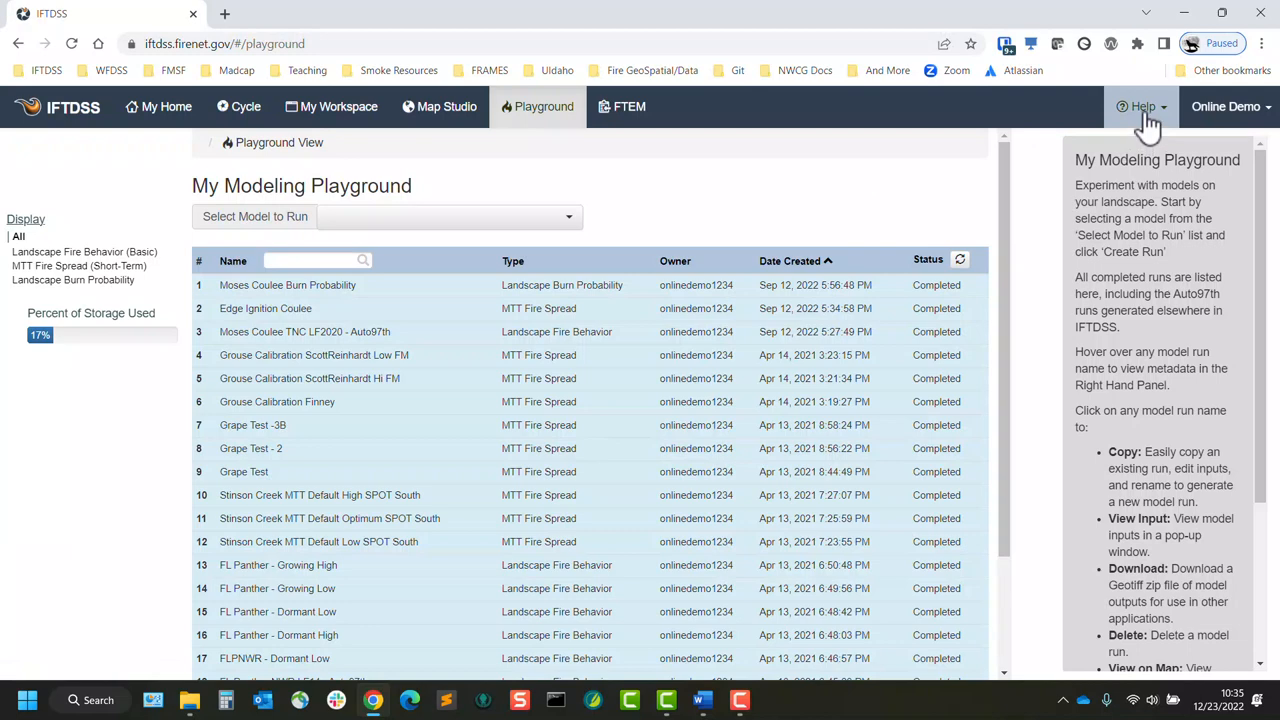
- Open the Playground's About this Page help from the Help menu, then reopen Help
left_click(1142, 106)
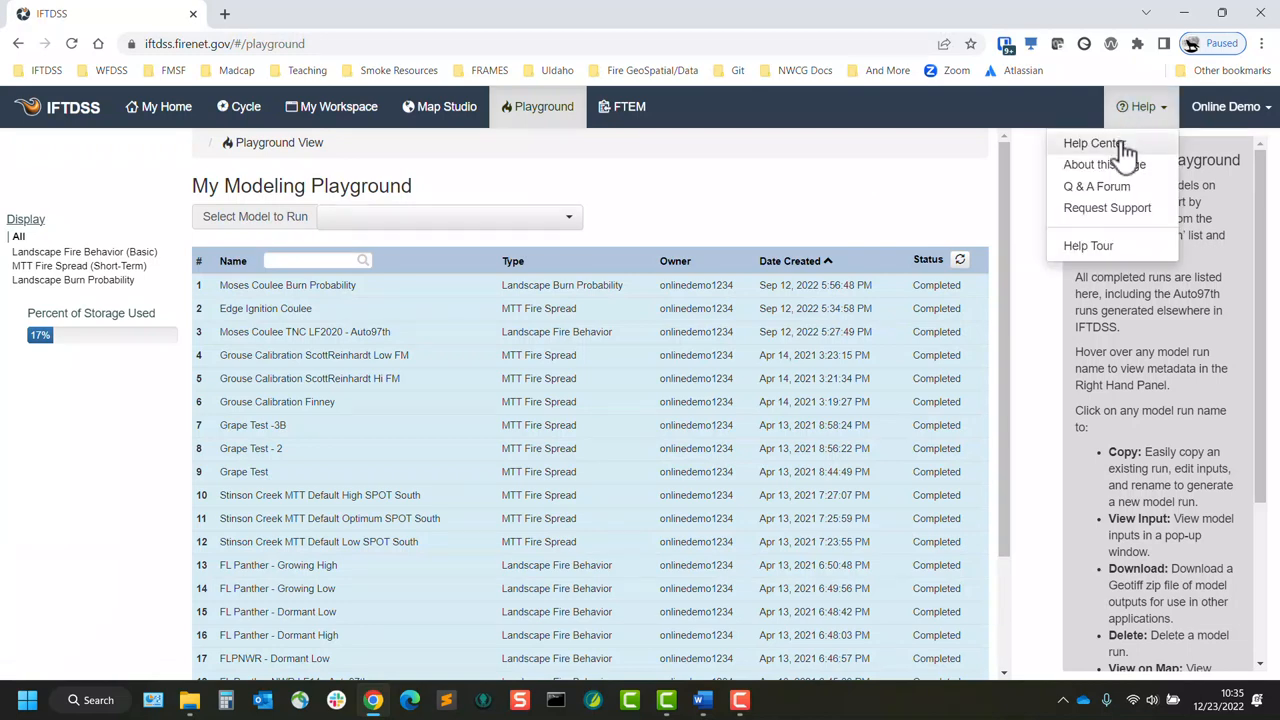
mouse_move(1140, 168)
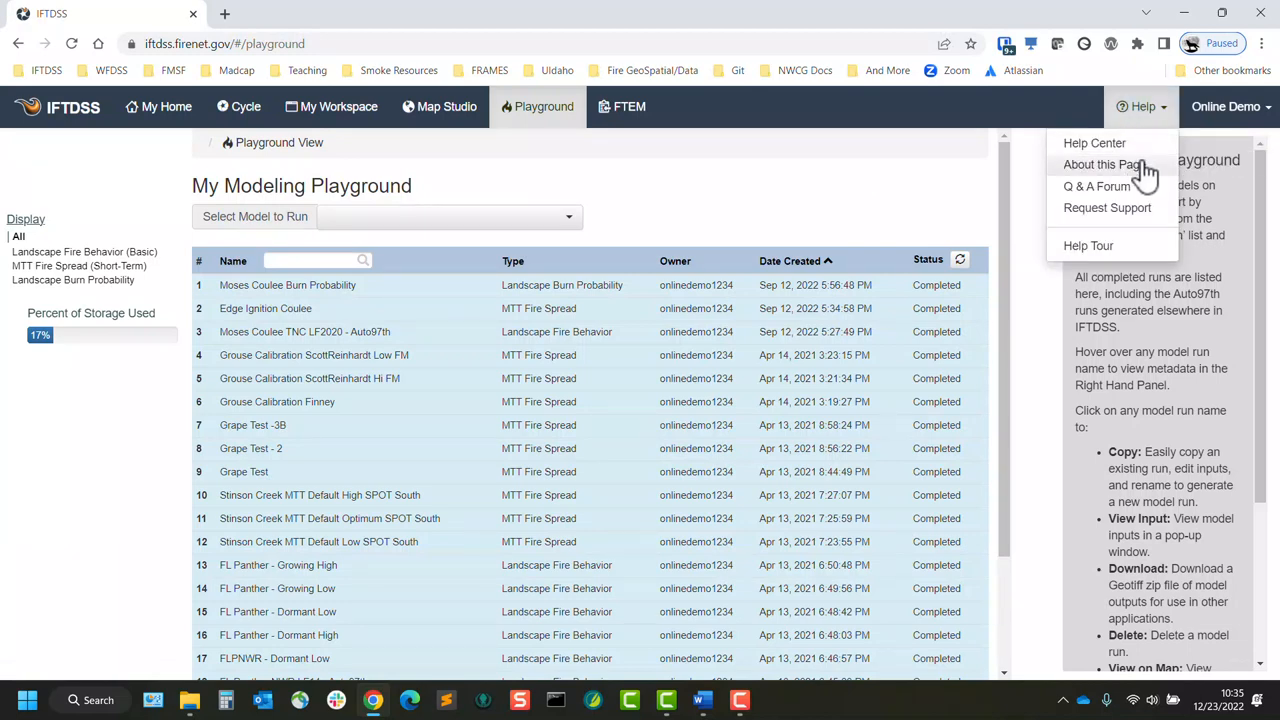
left_click(1104, 164)
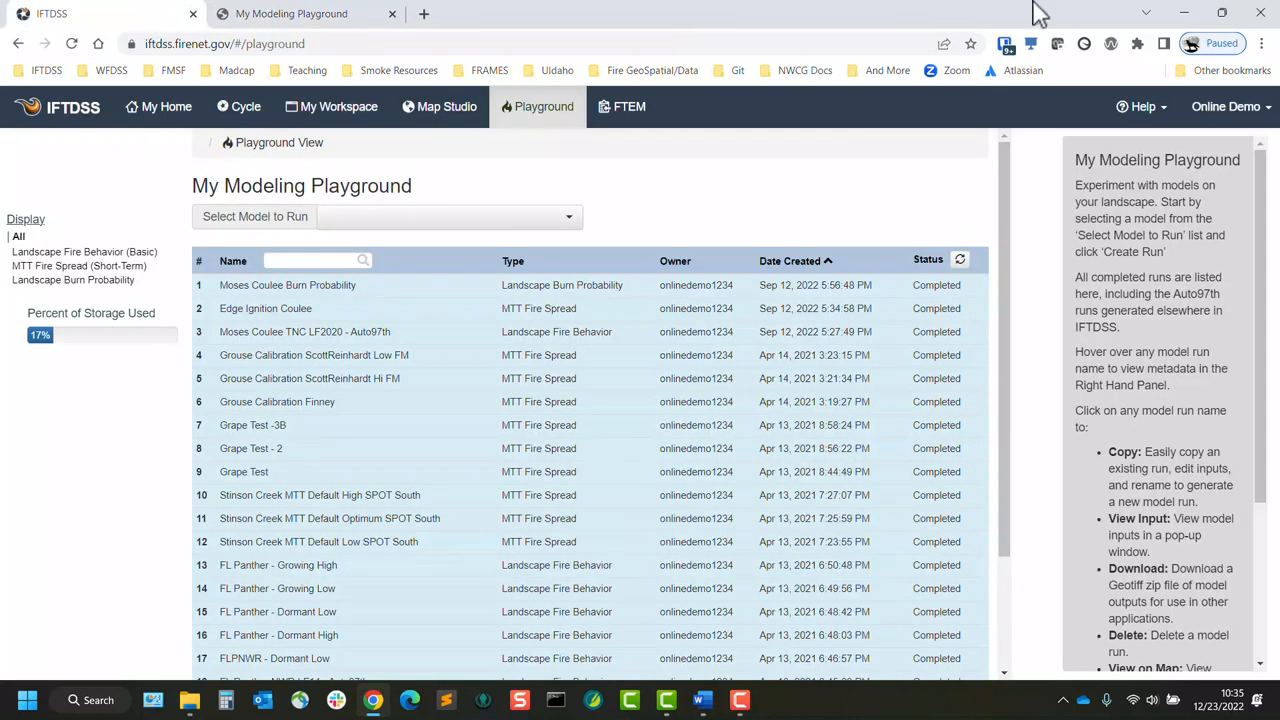
left_click(1141, 106)
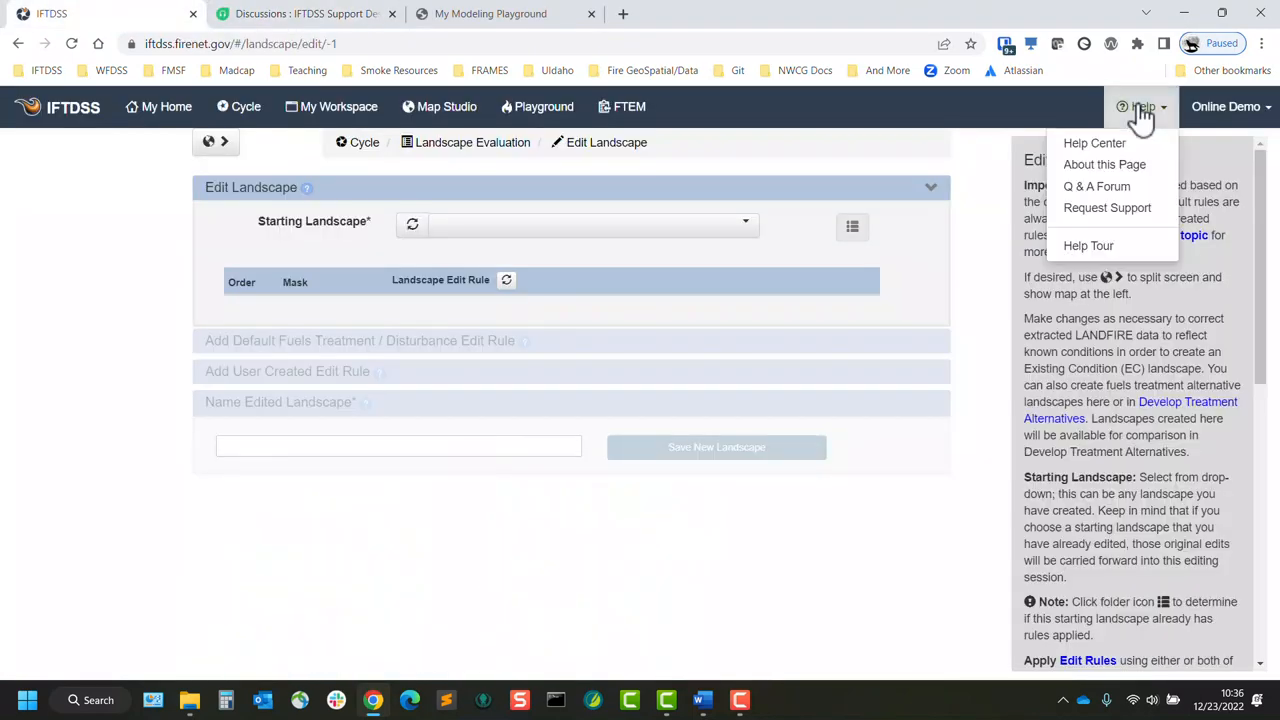
left_click(1088, 245)
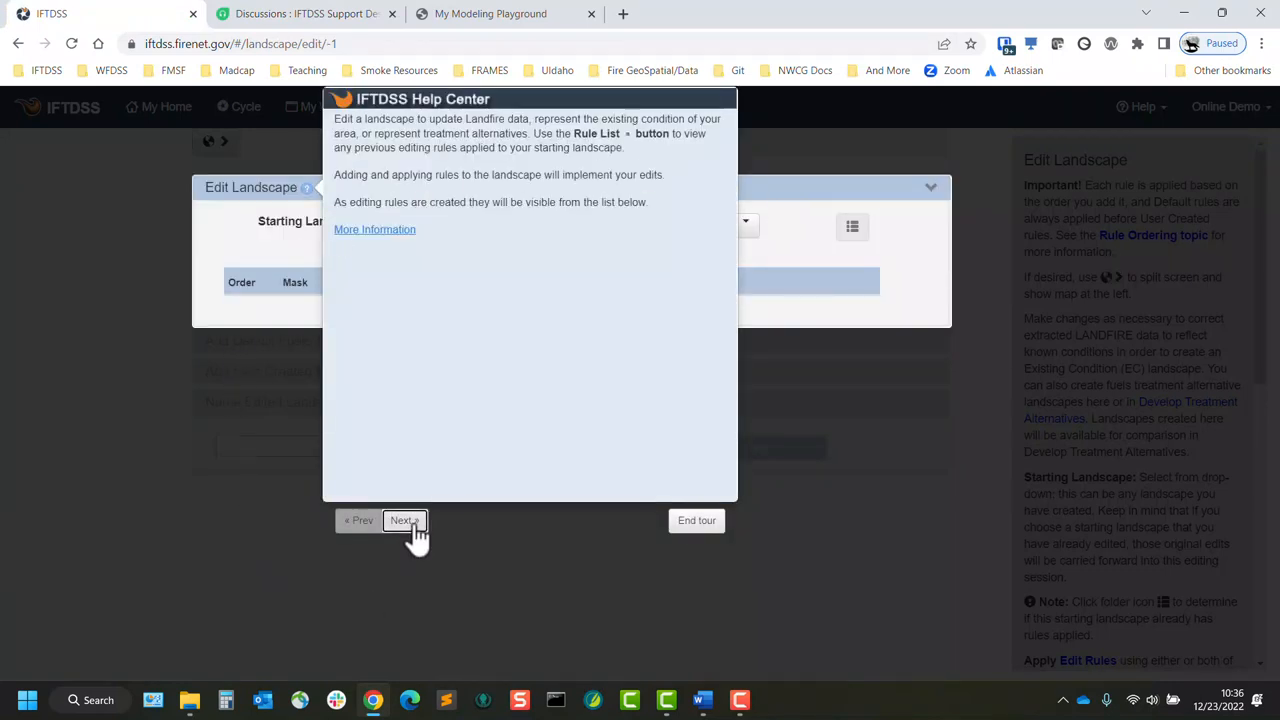
left_click(402, 520)
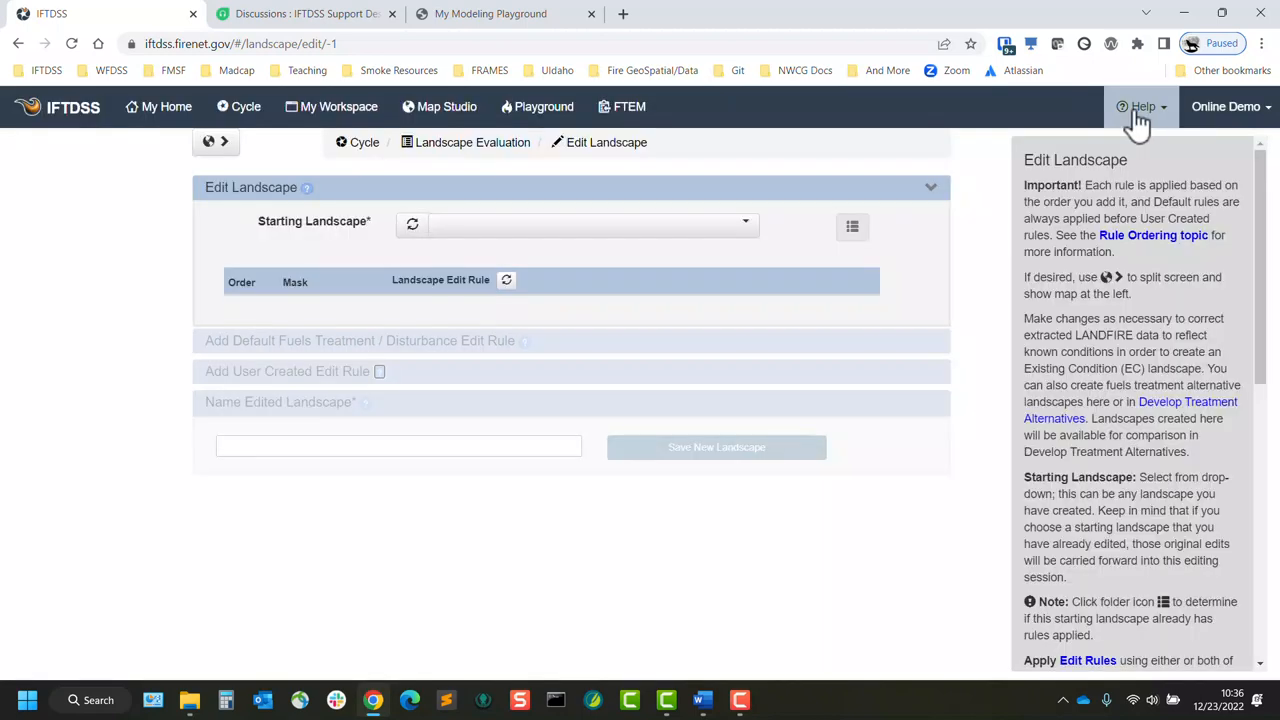
left_click(1141, 107)
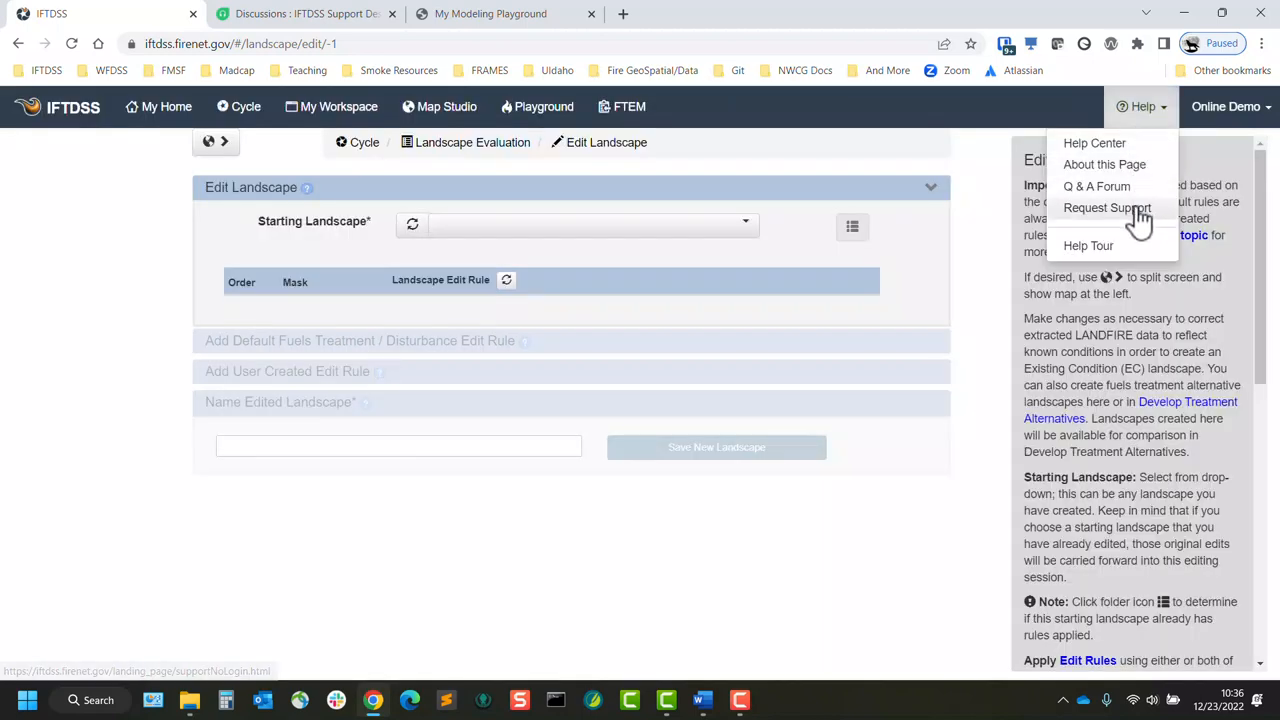
- Open the Support Desk's Submit a Ticket form via Help > Request Support
left_click(1106, 207)
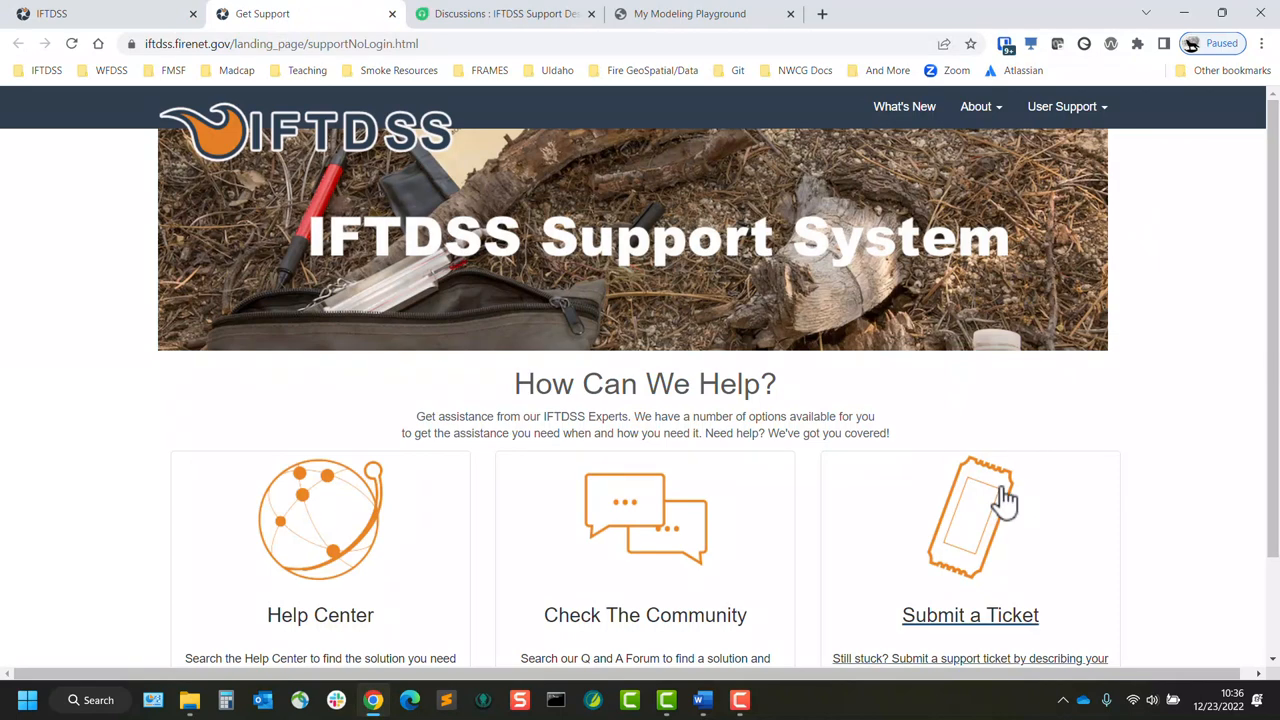
left_click(970, 515)
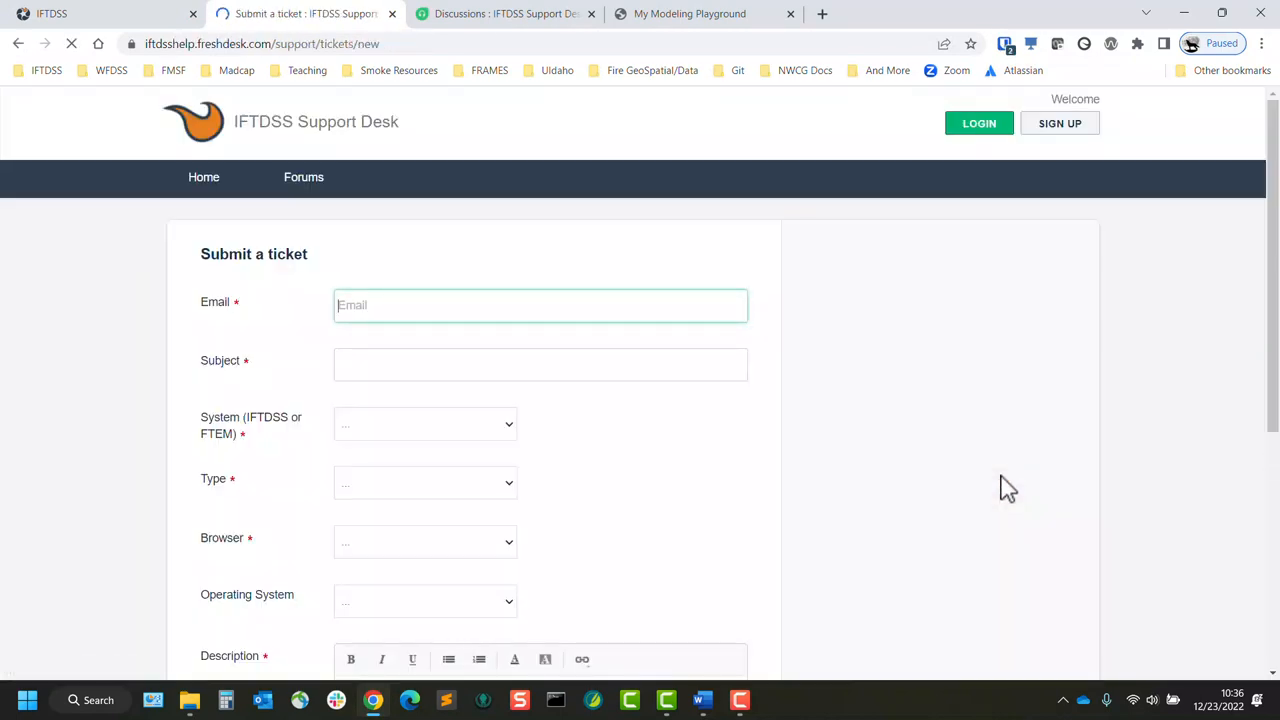
scroll("down", 3)
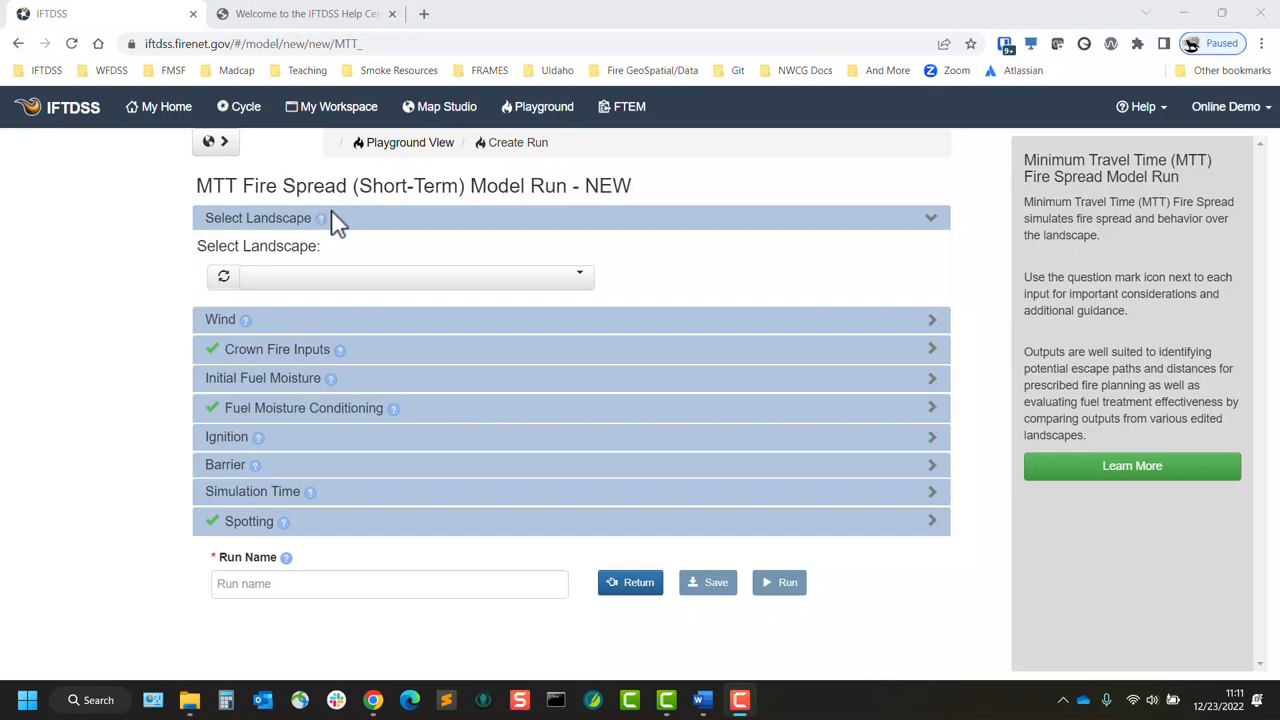
- Open Help Center guidance for the Wind inputs on the MTT Fire Spread run form
left_click(244, 319)
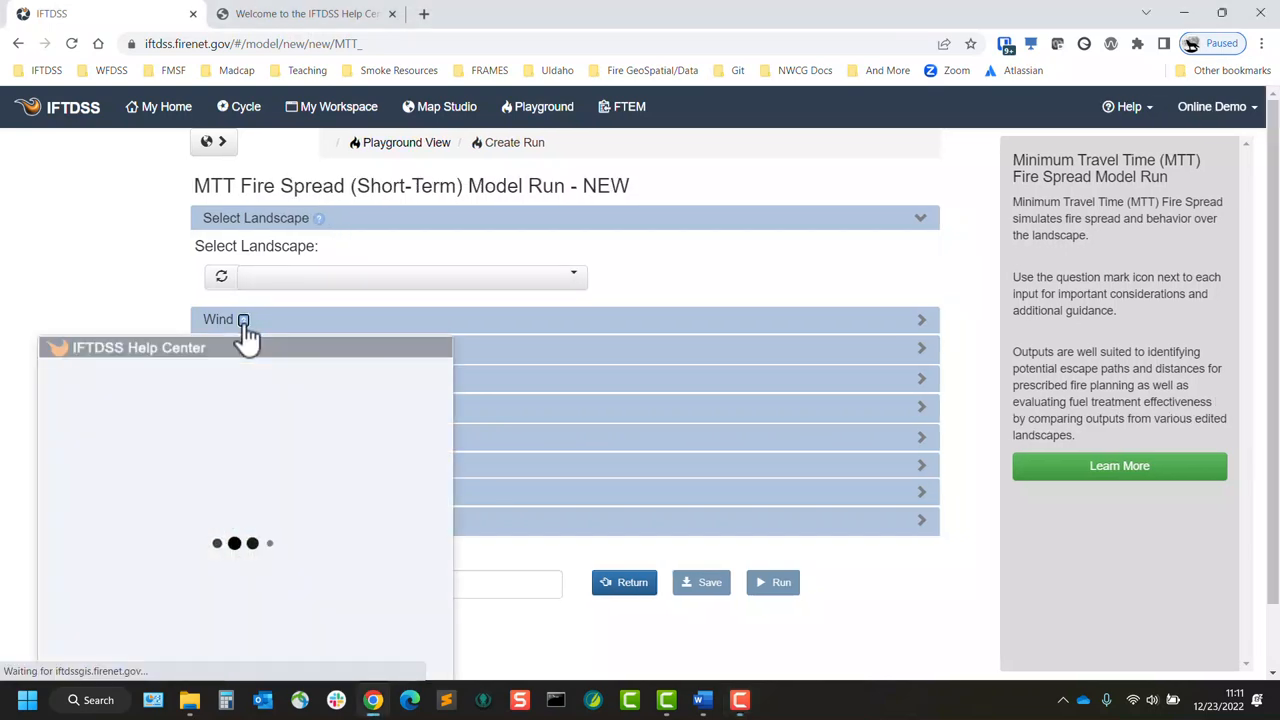